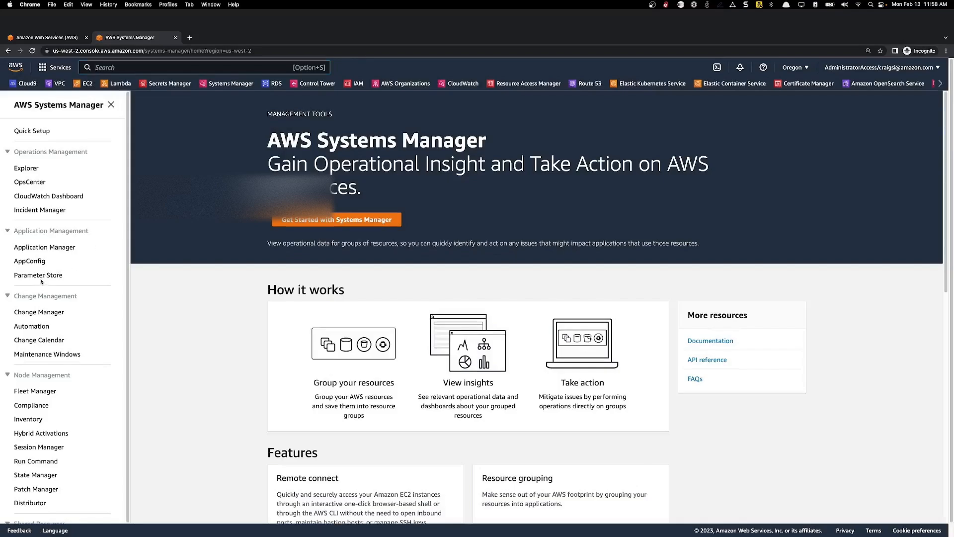
# Show the Parameter Store list with the existing CDK bootstrap version parameter
pyautogui.click(38, 274)
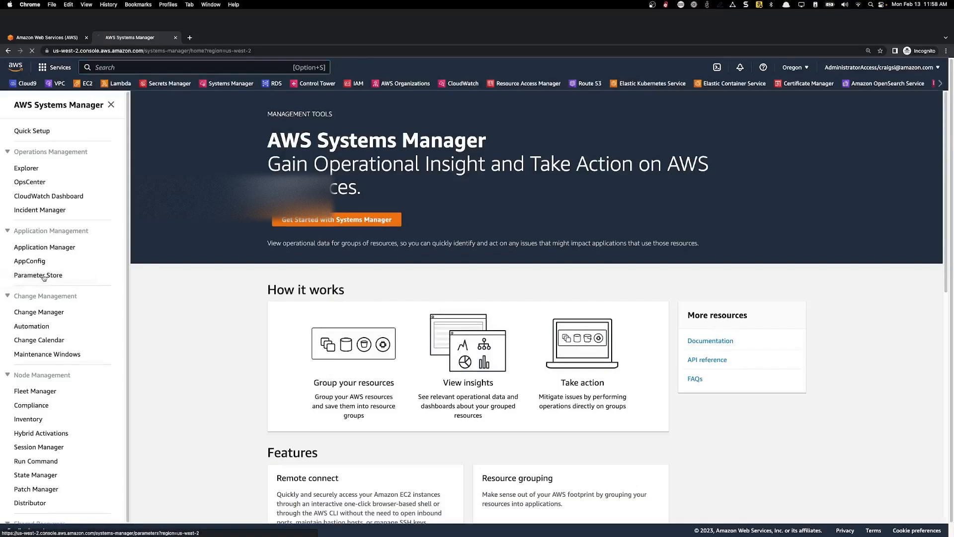
pyautogui.click(36, 275)
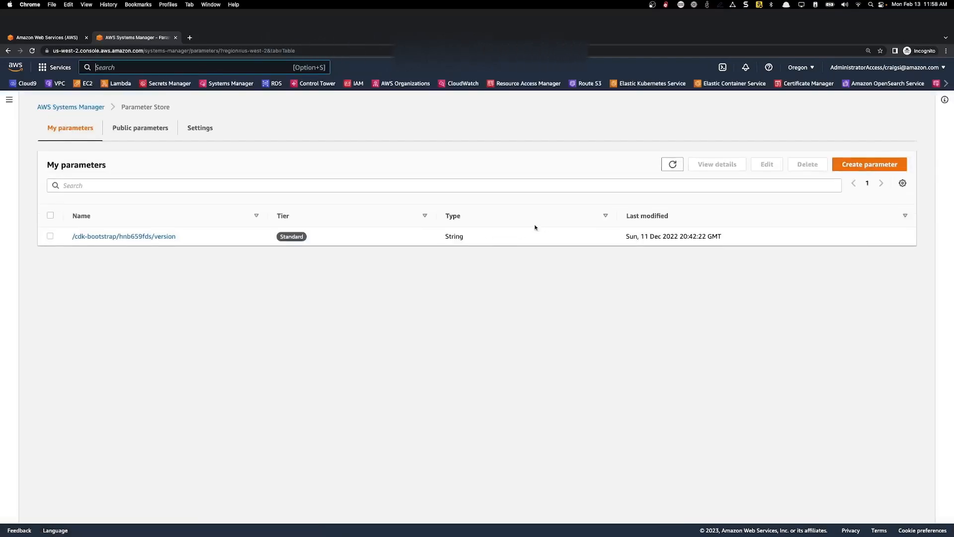
# Start a new standard String parameter and name it email_url
pyautogui.click(869, 164)
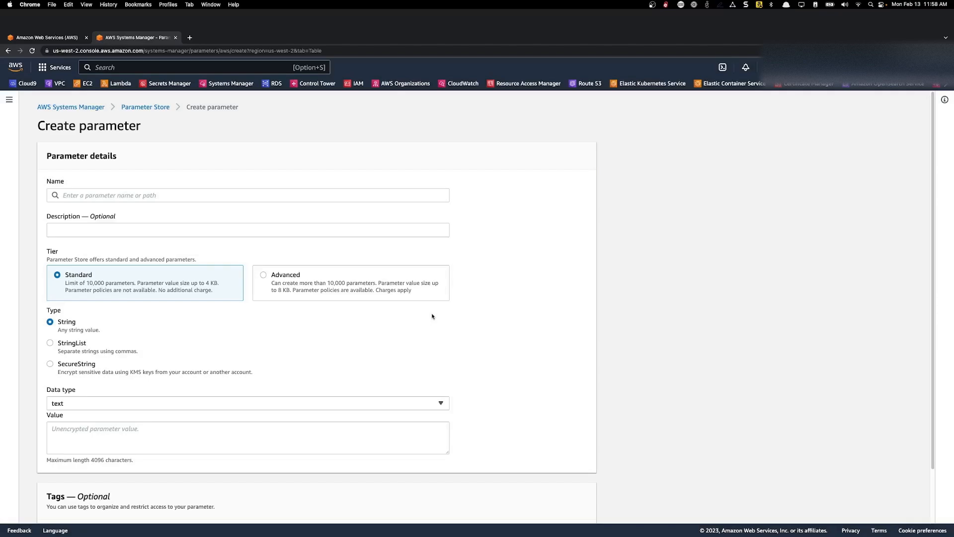
pyautogui.click(233, 195)
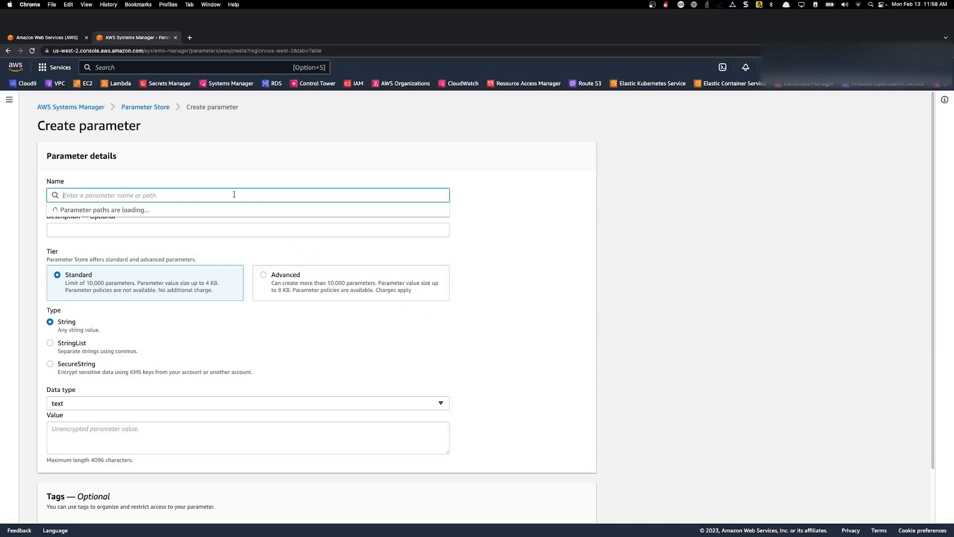
pyautogui.write('email_')
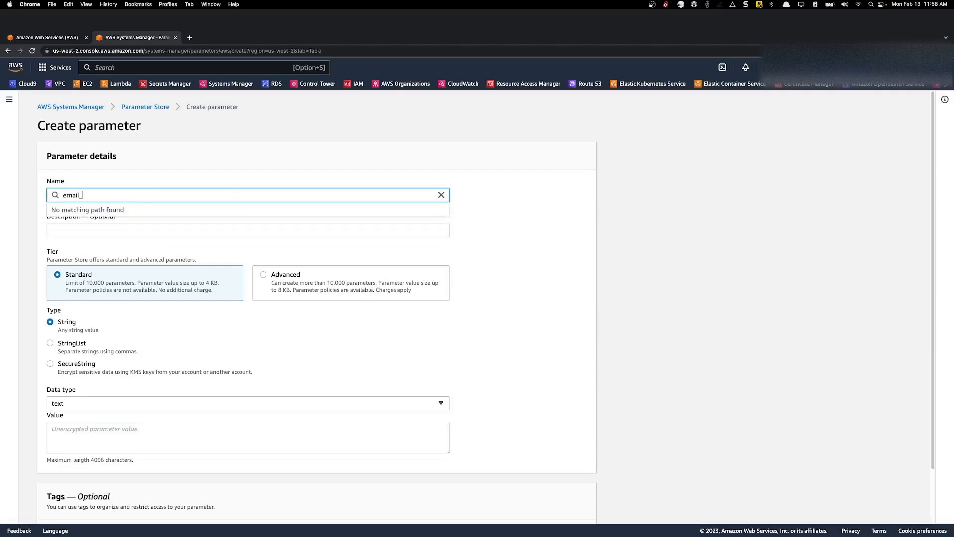
pyautogui.write('url')
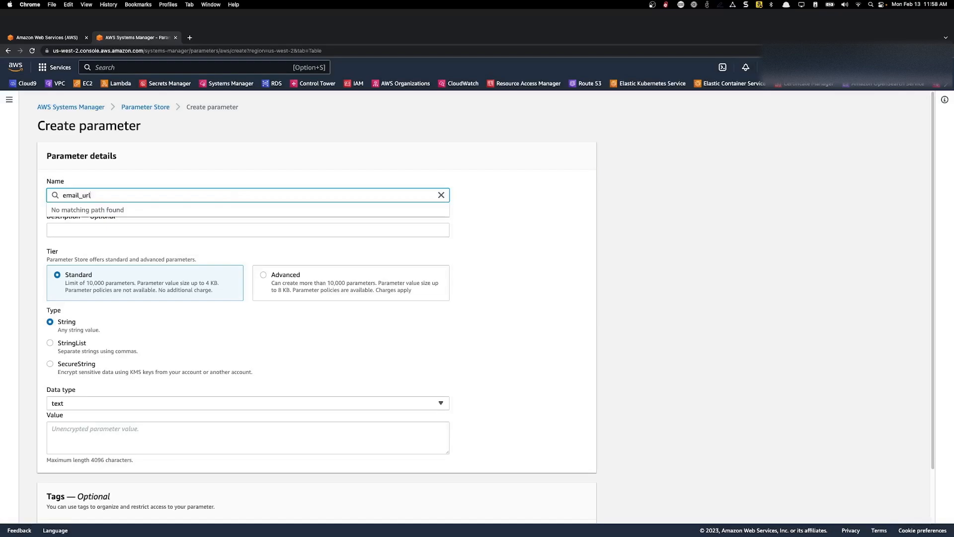
pyautogui.click(343, 325)
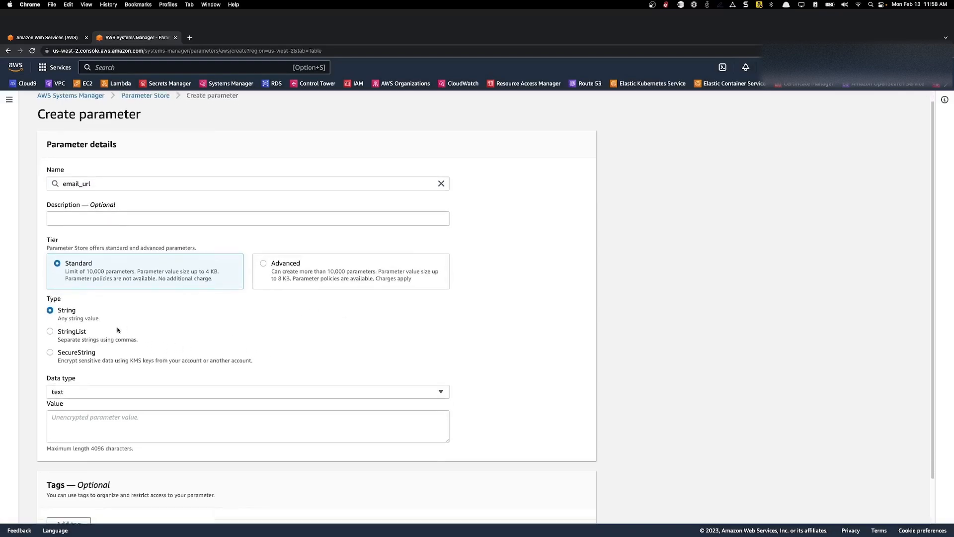
# Enter the parameter value api.example.com/api/v1.0/auth
pyautogui.scroll(-3)
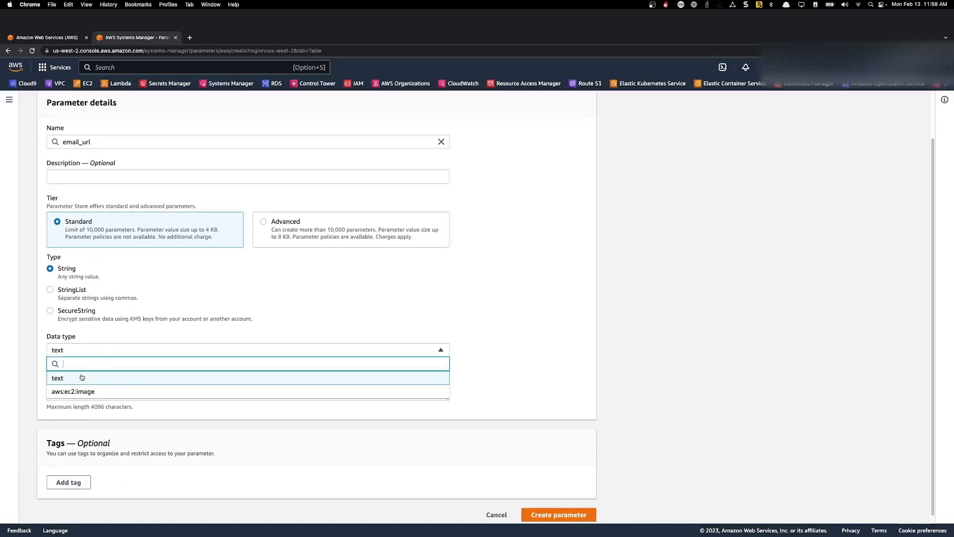
pyautogui.click(57, 378)
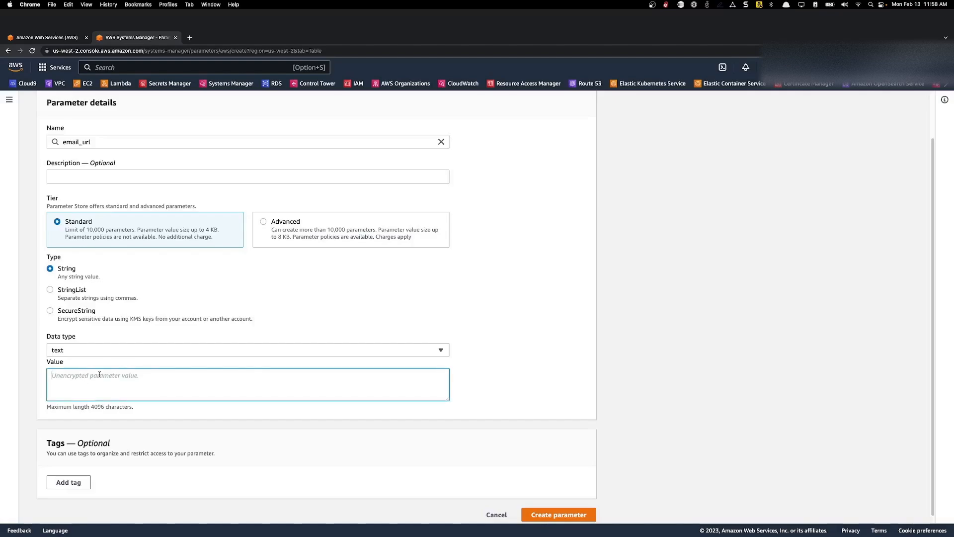
pyautogui.write('api.example.com')
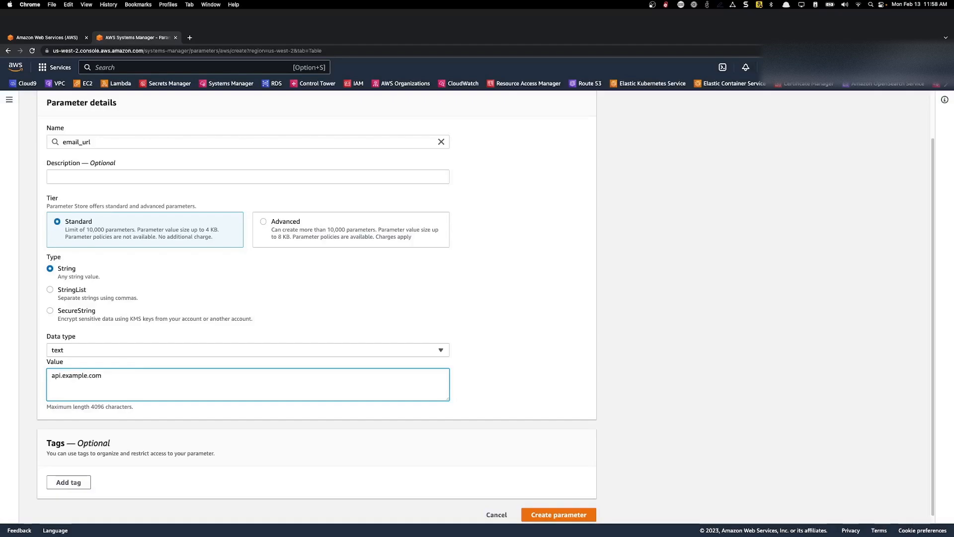
pyautogui.write('/api')
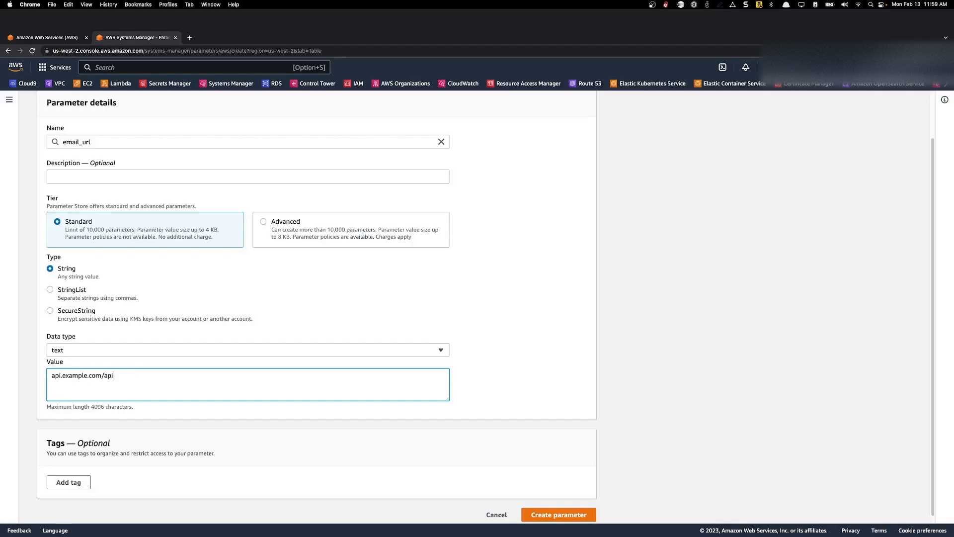
pyautogui.write('/v1.0')
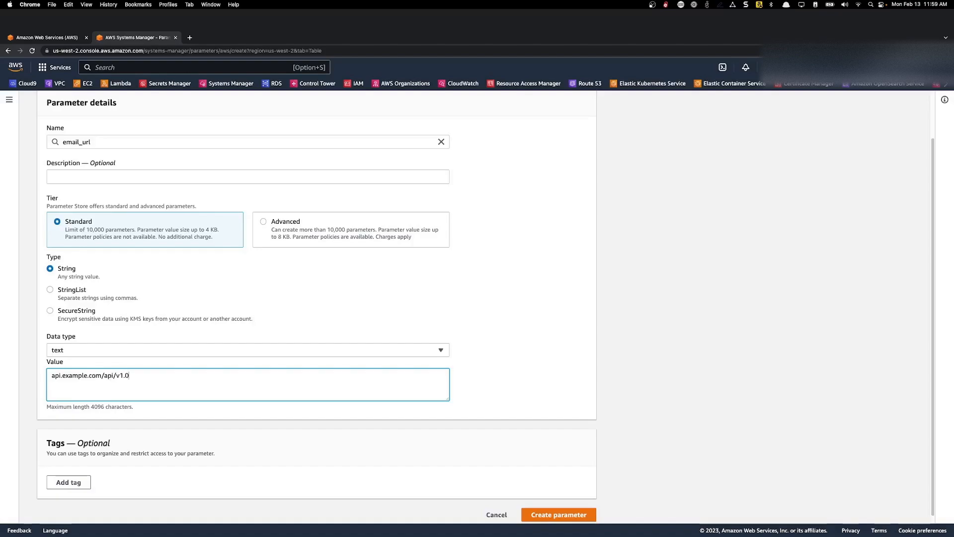
pyautogui.write('/auth')
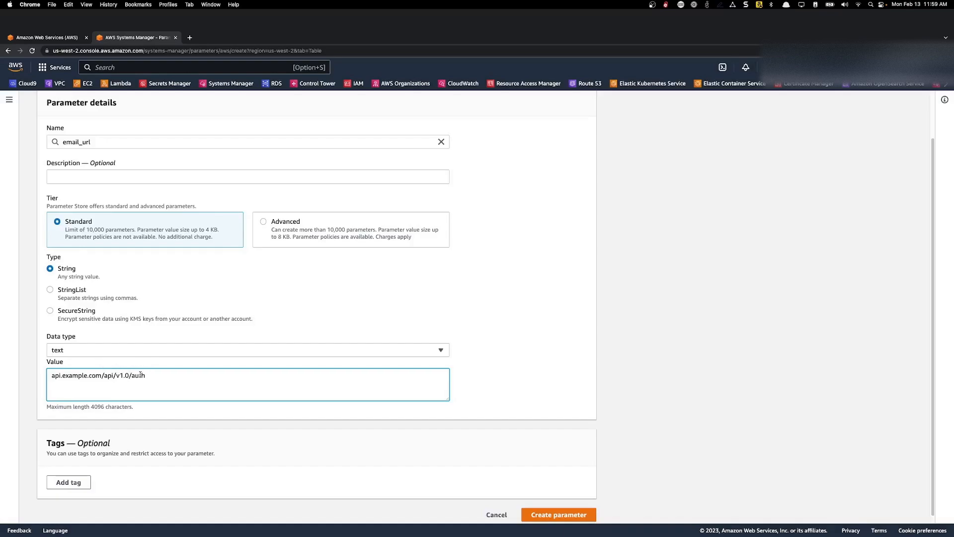
pyautogui.moveTo(152, 386)
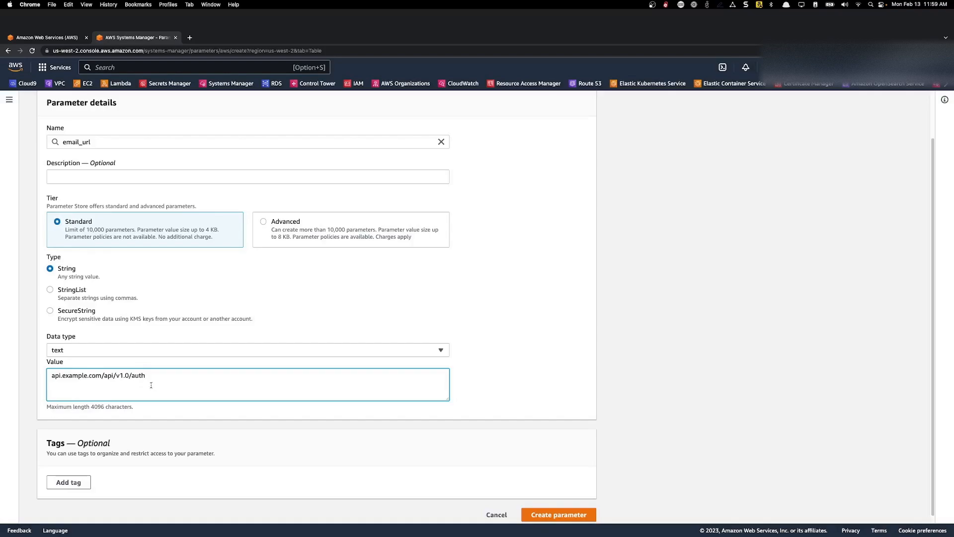
pyautogui.moveTo(165, 389)
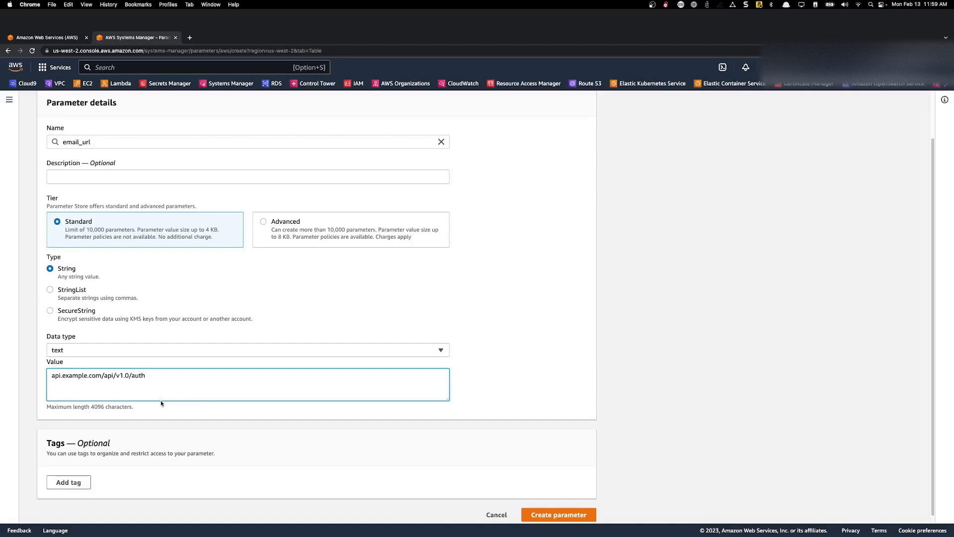
pyautogui.moveTo(221, 421)
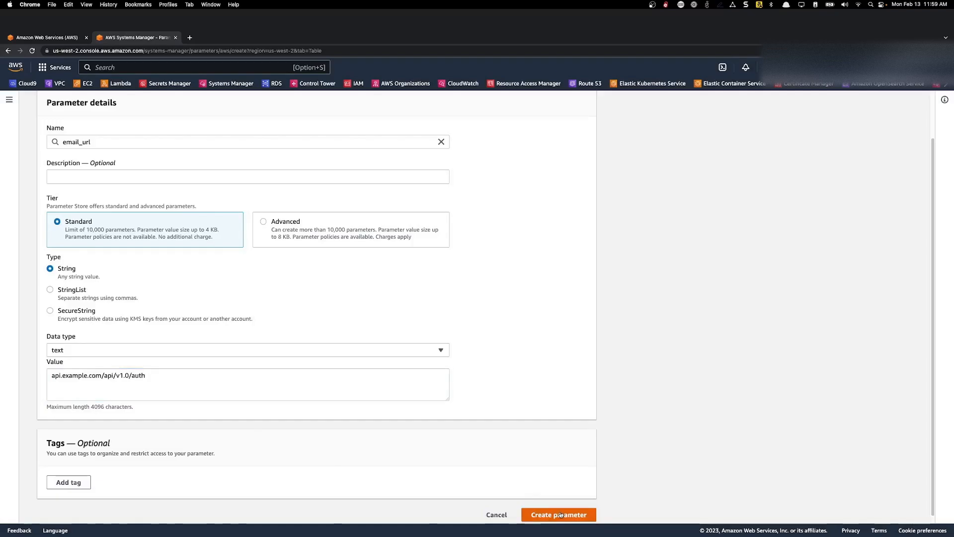
# Create the email_url parameter, then go to the Secrets Manager landing page
pyautogui.click(559, 515)
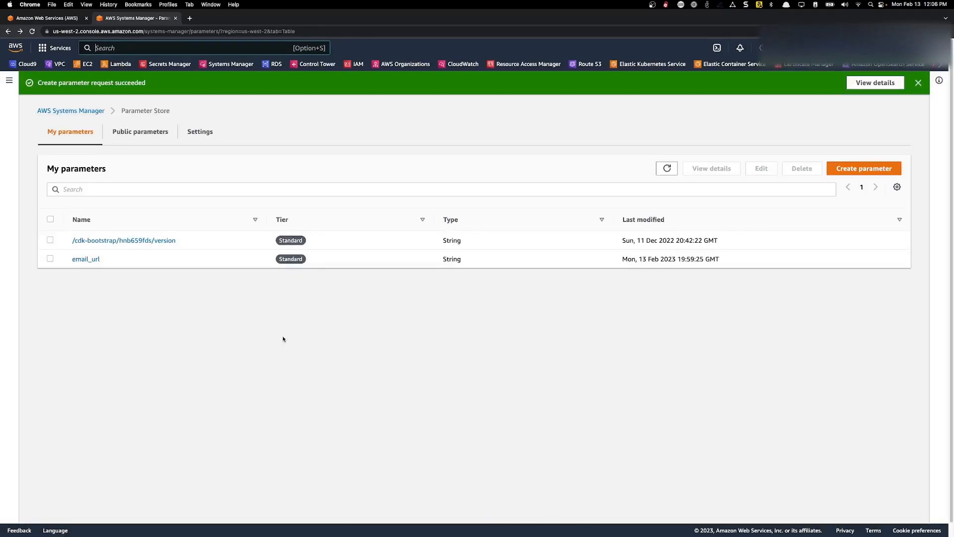
pyautogui.moveTo(292, 346)
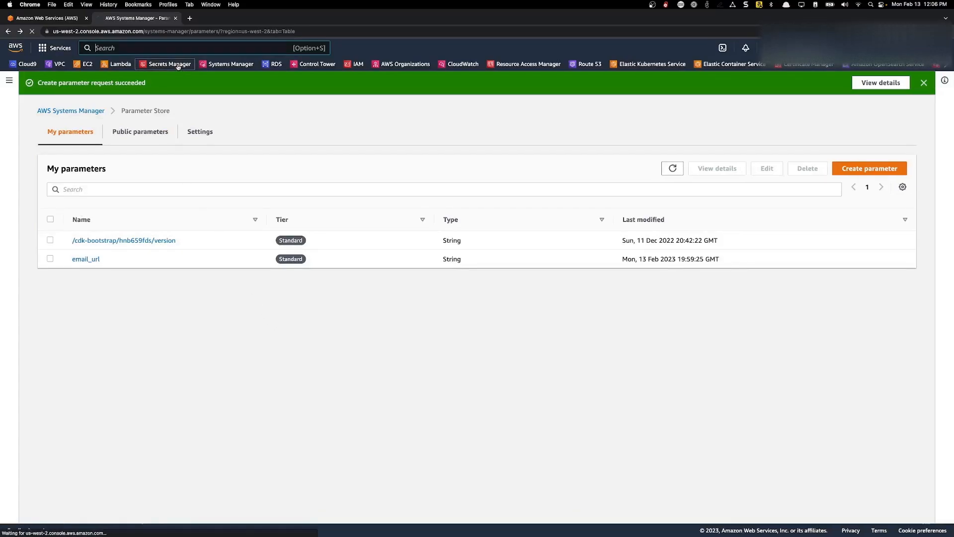
pyautogui.click(169, 64)
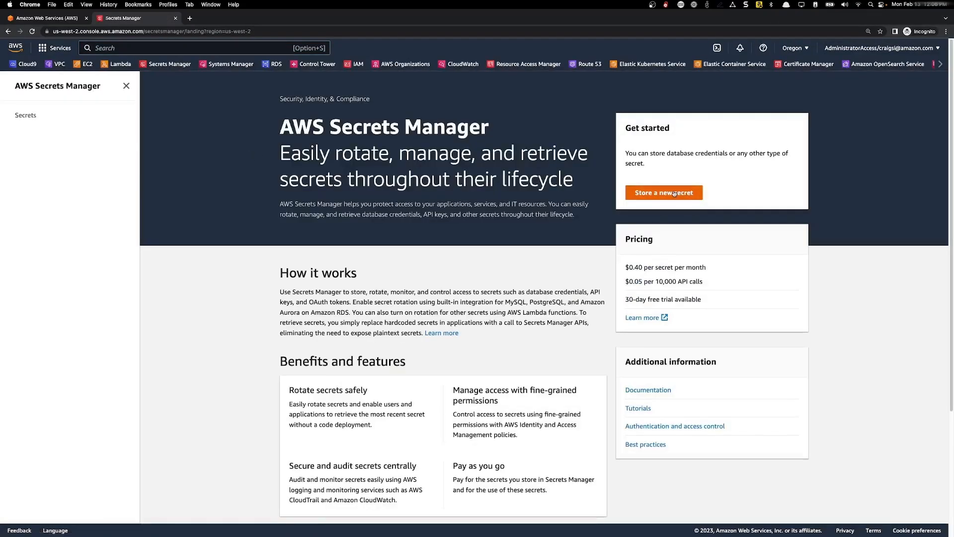
# Start a new other-type secret with the key/value pair username = admin
pyautogui.click(665, 193)
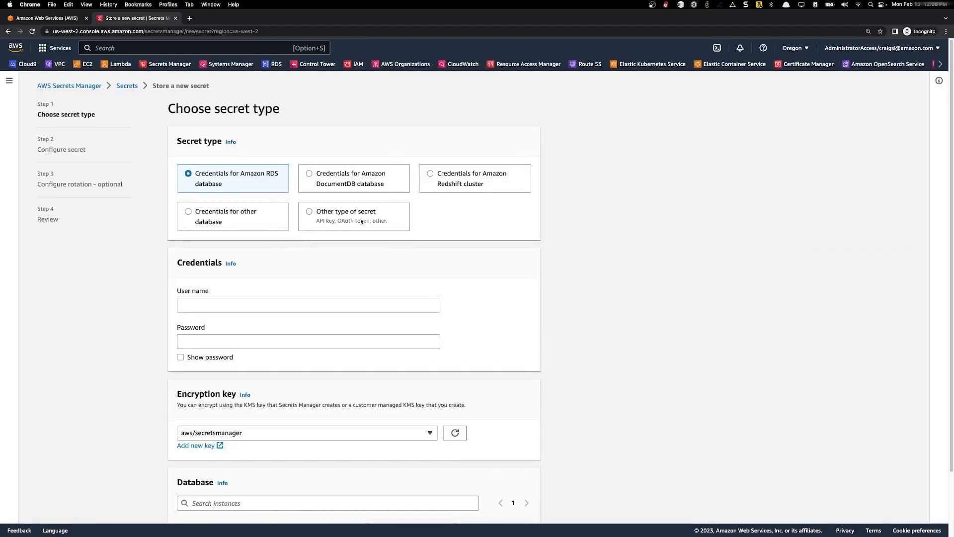
pyautogui.moveTo(378, 218)
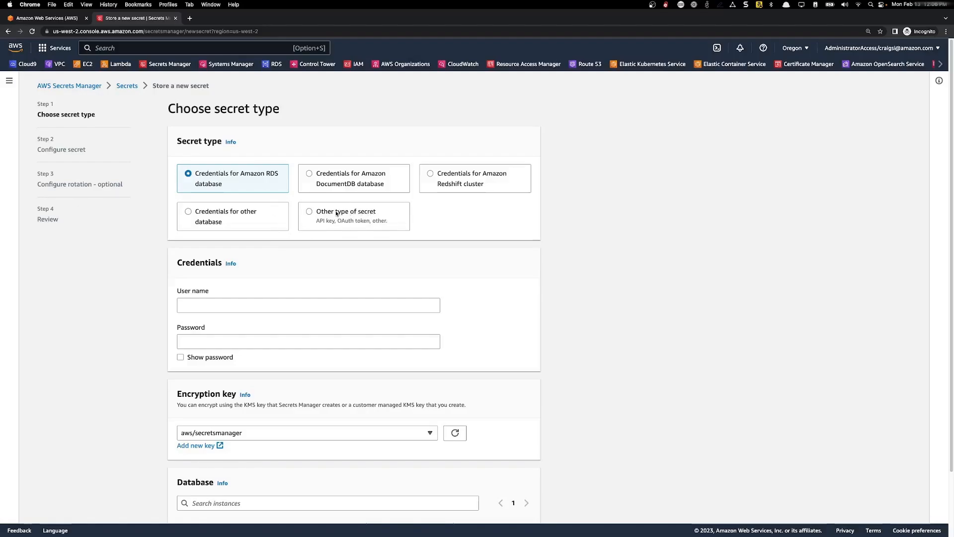
pyautogui.click(308, 210)
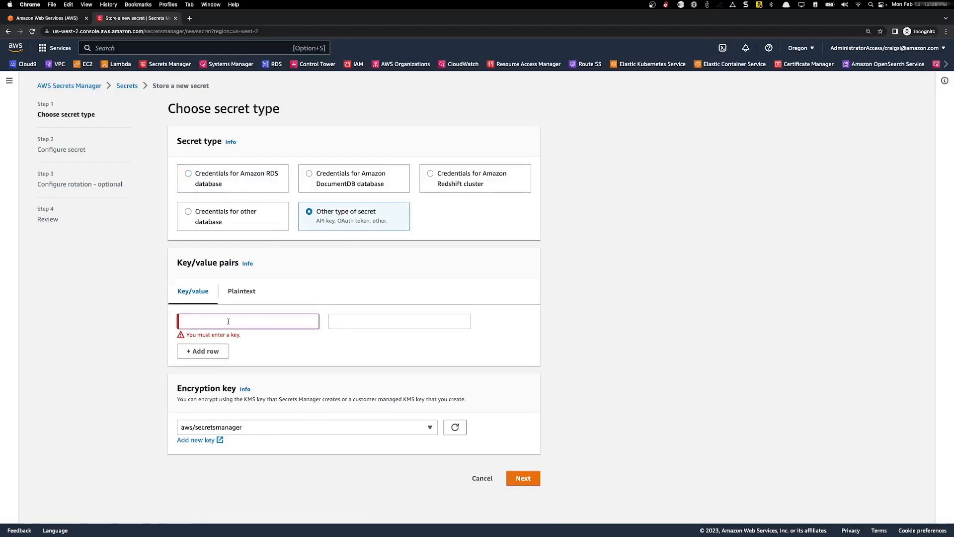
pyautogui.write('username')
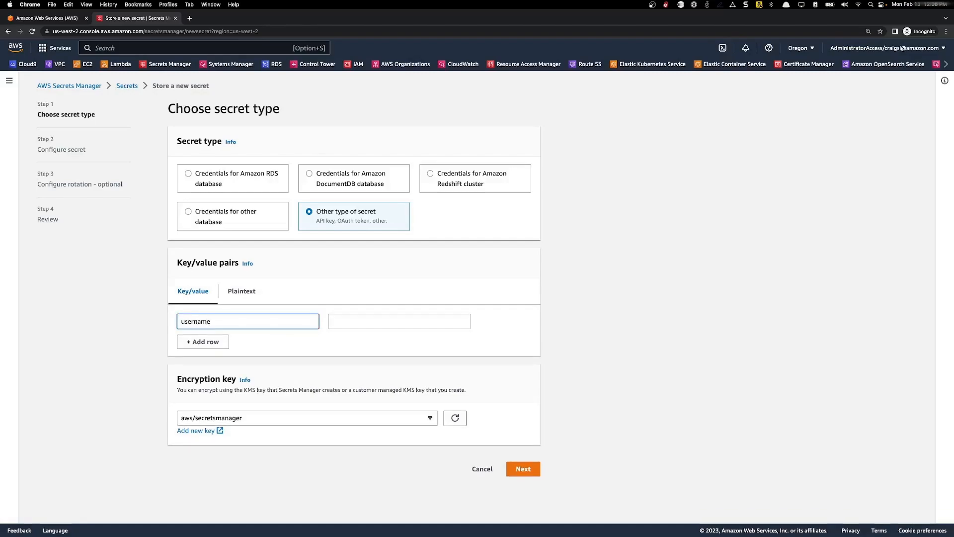
pyautogui.write('admin')
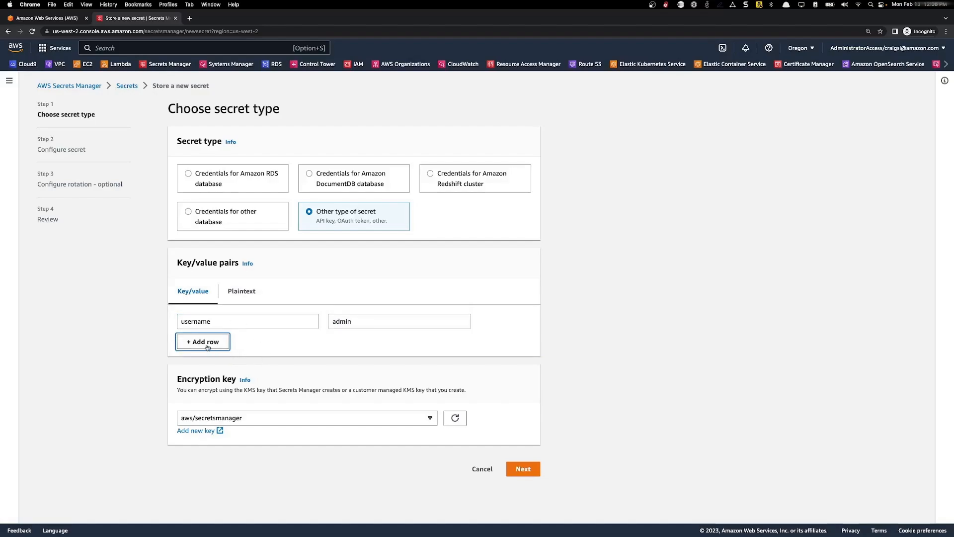
pyautogui.click(203, 342)
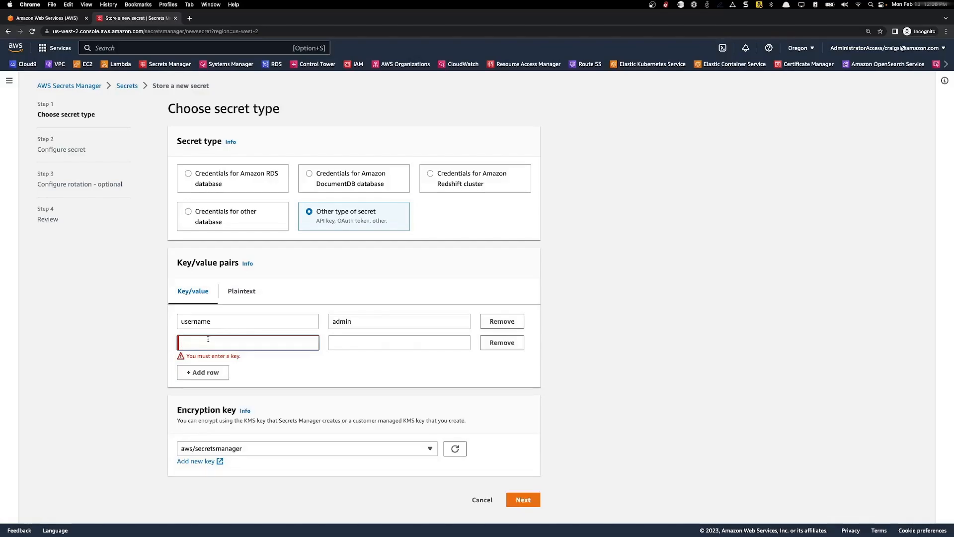
pyautogui.write('password')
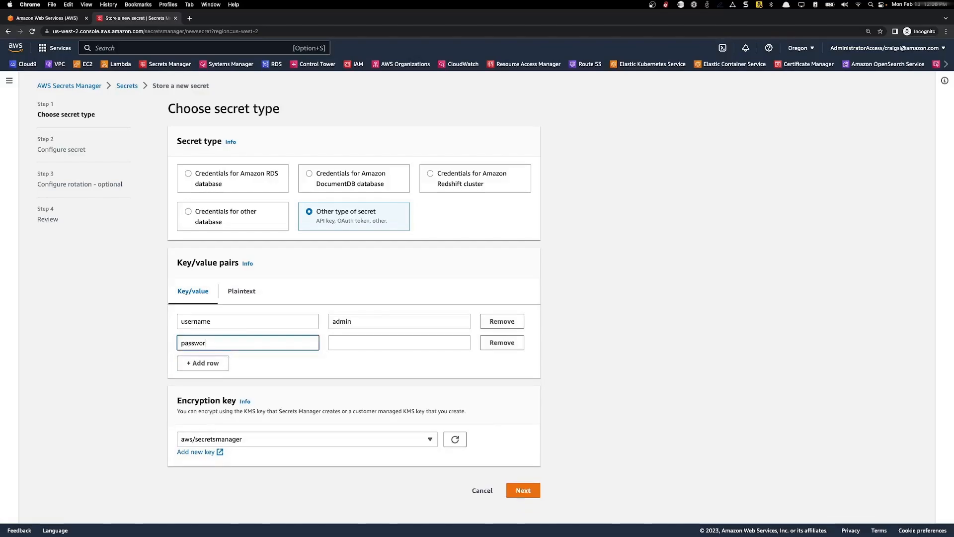
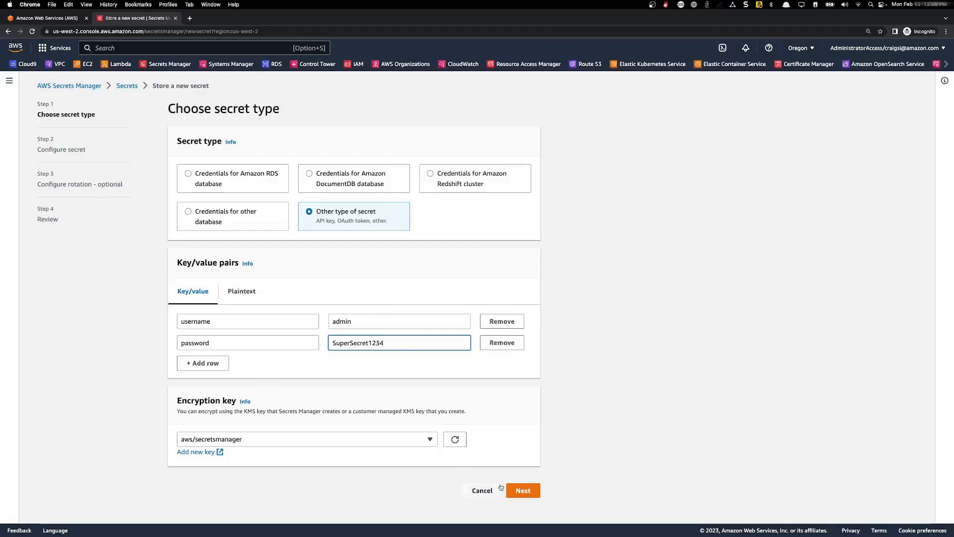
pyautogui.moveTo(525, 491)
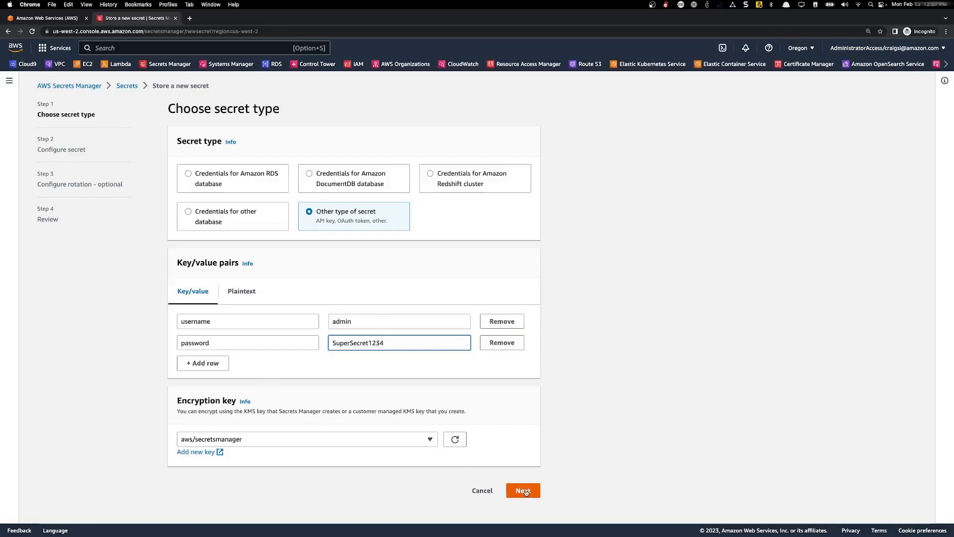
# Name the secret MySecret and continue to the rotation settings
pyautogui.click(523, 490)
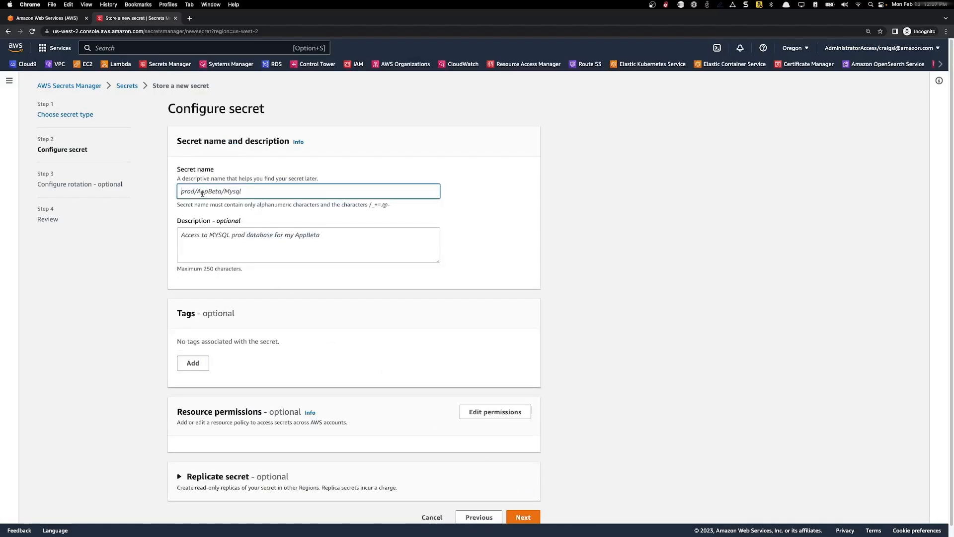
pyautogui.write('MySec')
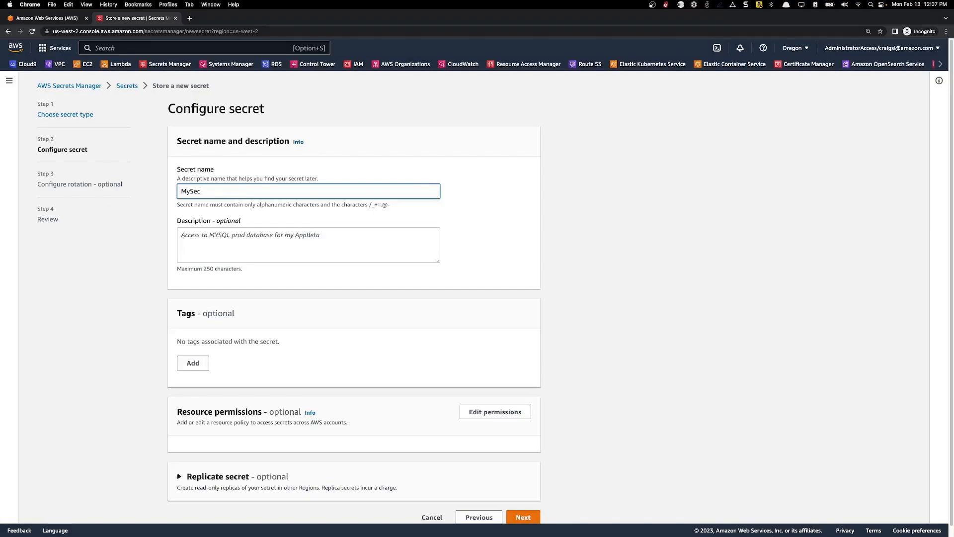
pyautogui.write('ret')
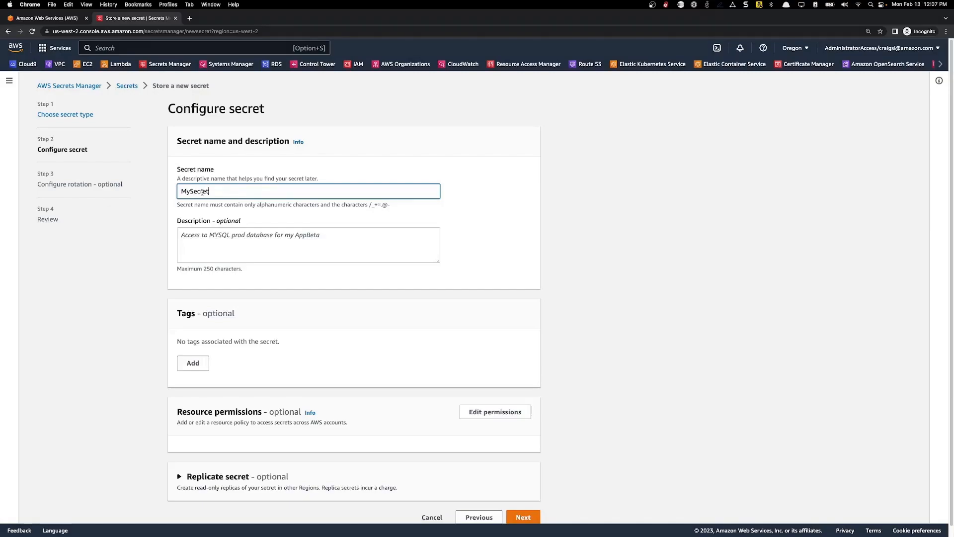
pyautogui.click(310, 244)
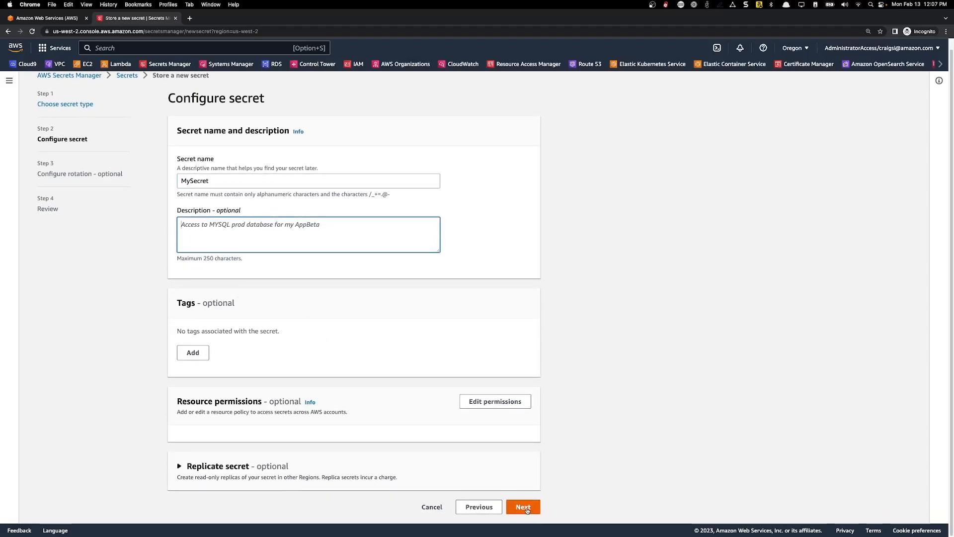
pyautogui.click(523, 506)
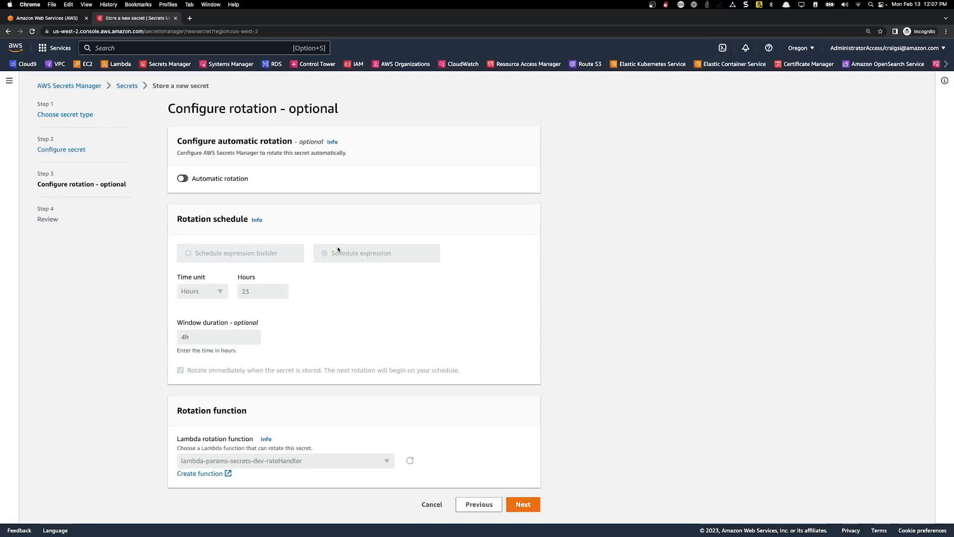
pyautogui.moveTo(334, 246)
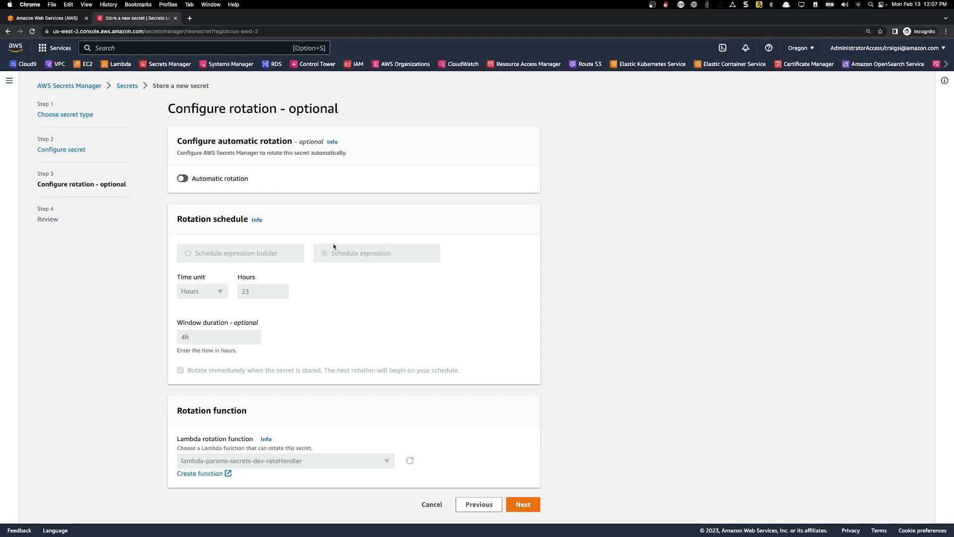
pyautogui.moveTo(530, 507)
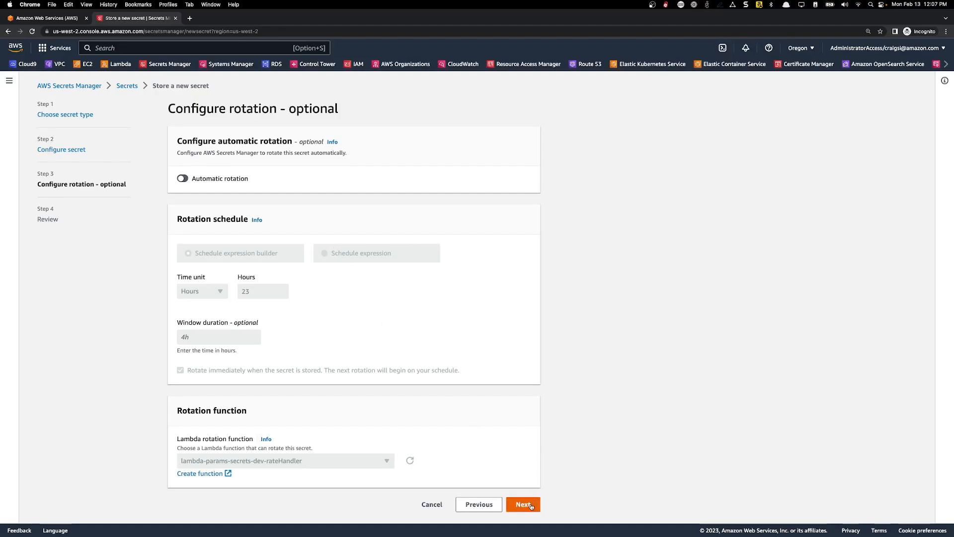
# Store MySecret from the Review page and refresh so it appears in the secrets list
pyautogui.click(522, 504)
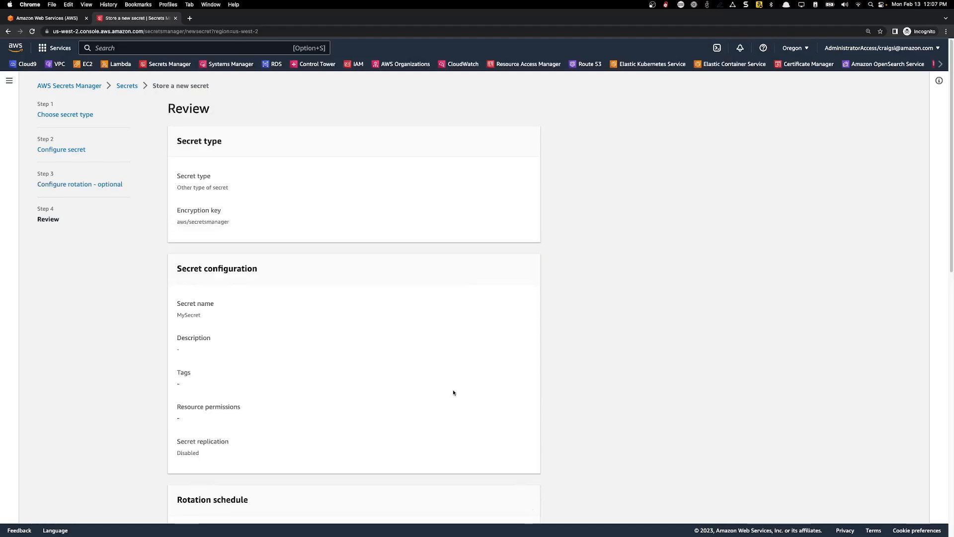
pyautogui.scroll(-3)
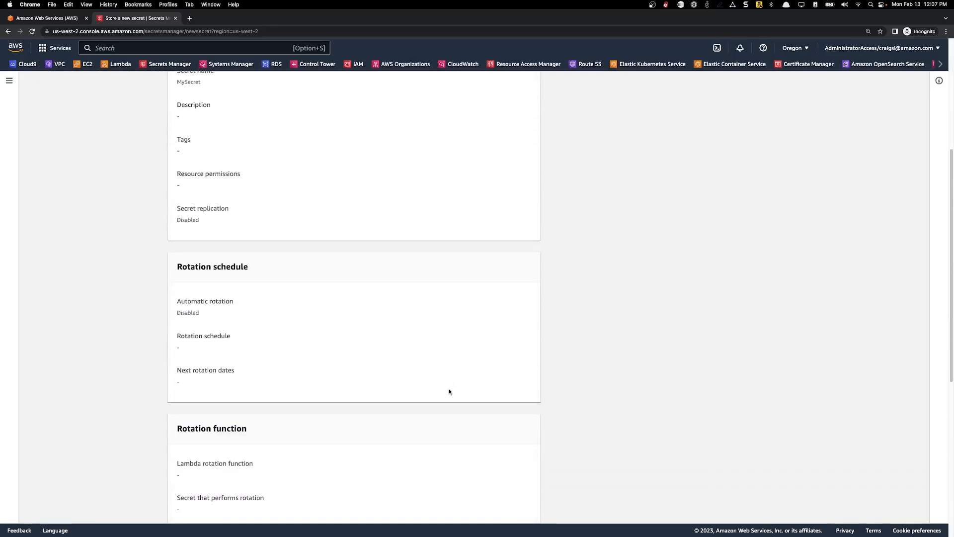
pyautogui.scroll(-3)
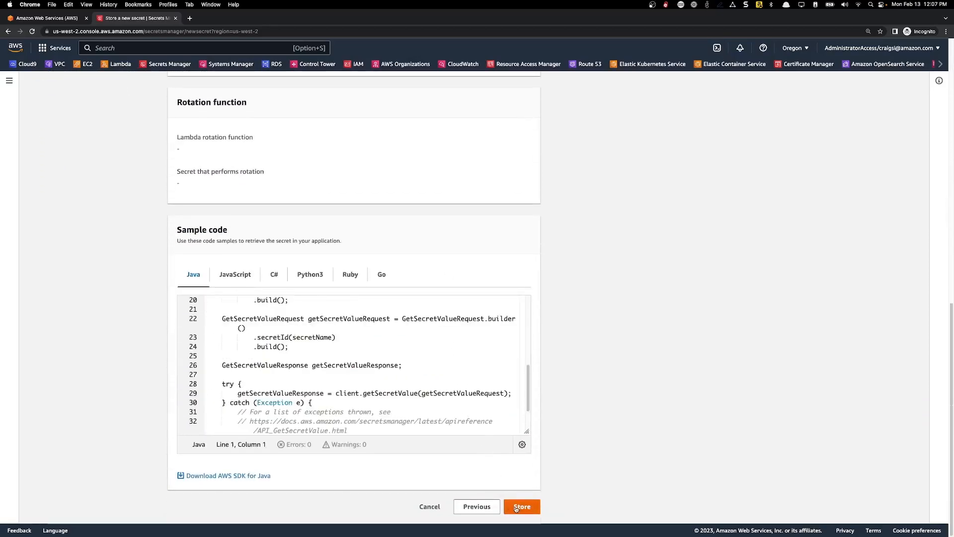
pyautogui.click(521, 506)
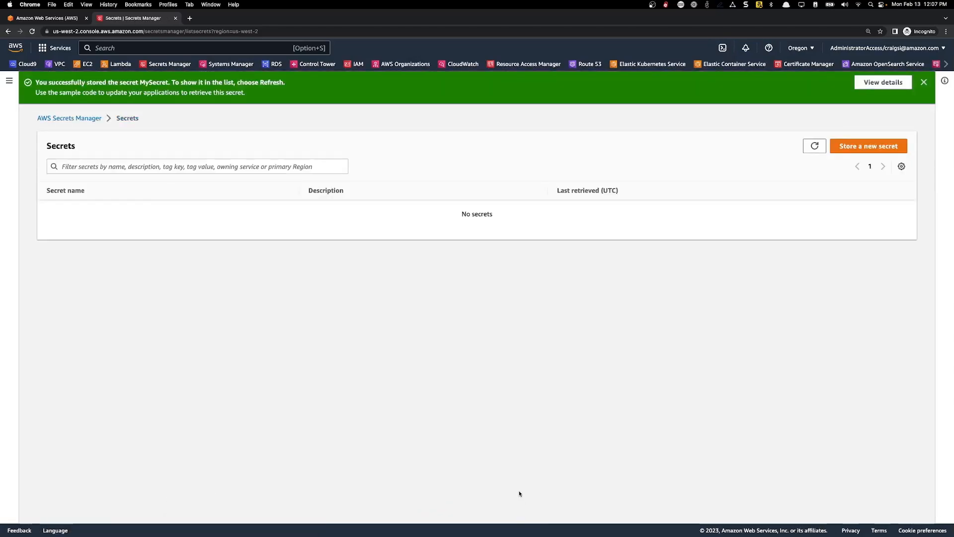
pyautogui.moveTo(833, 130)
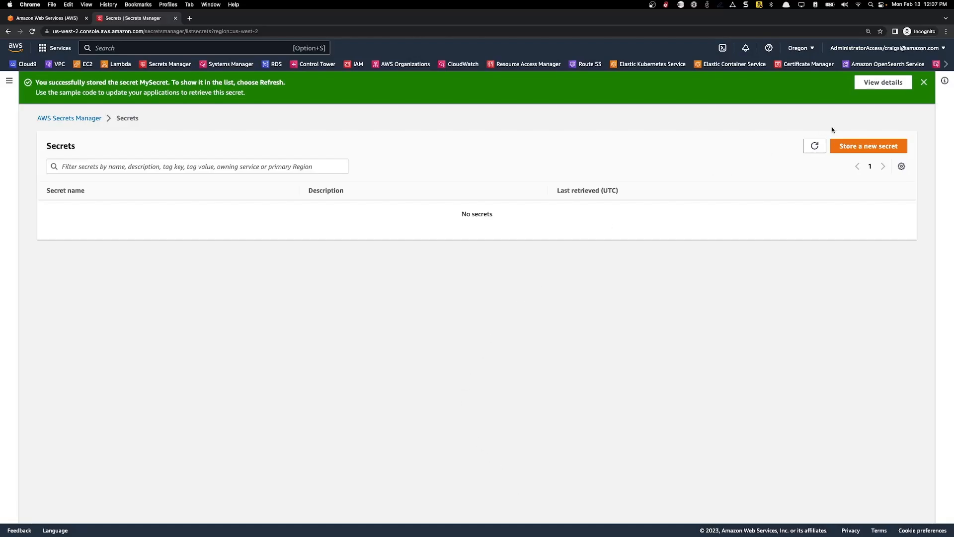
pyautogui.click(815, 145)
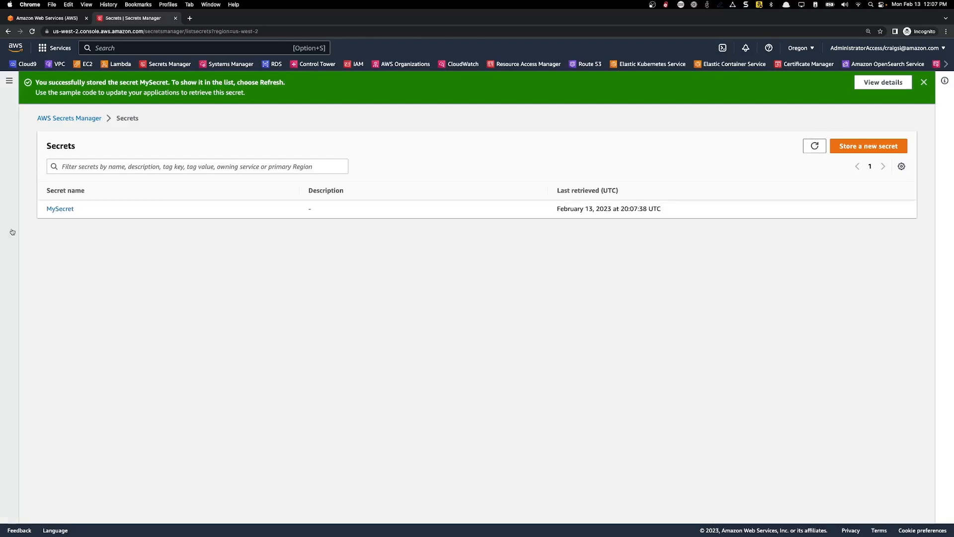
pyautogui.moveTo(213, 220)
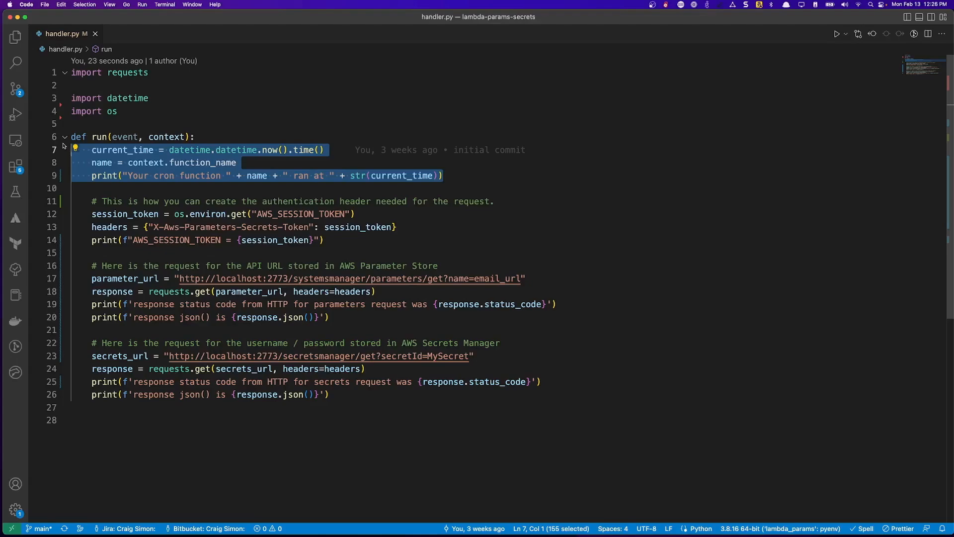
pyautogui.moveTo(350, 269)
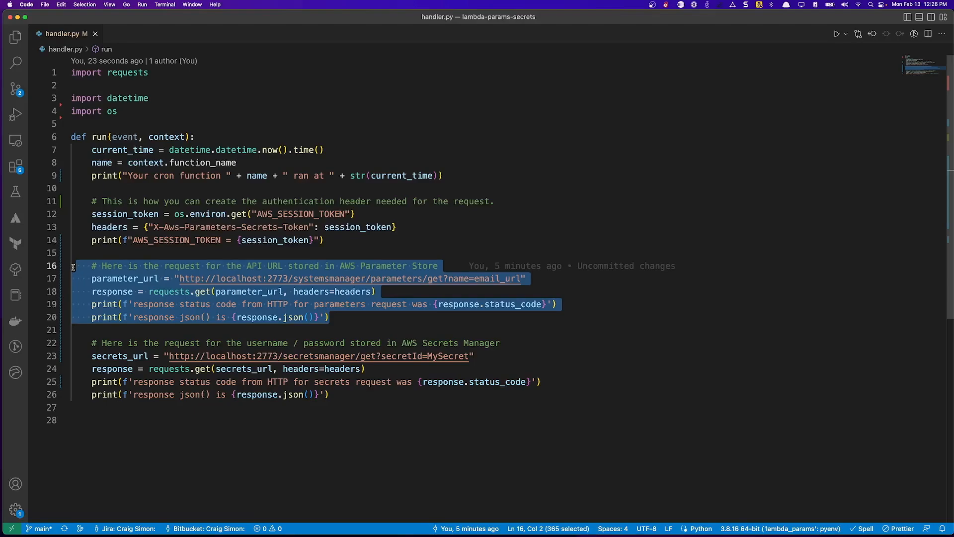
pyautogui.moveTo(350, 398)
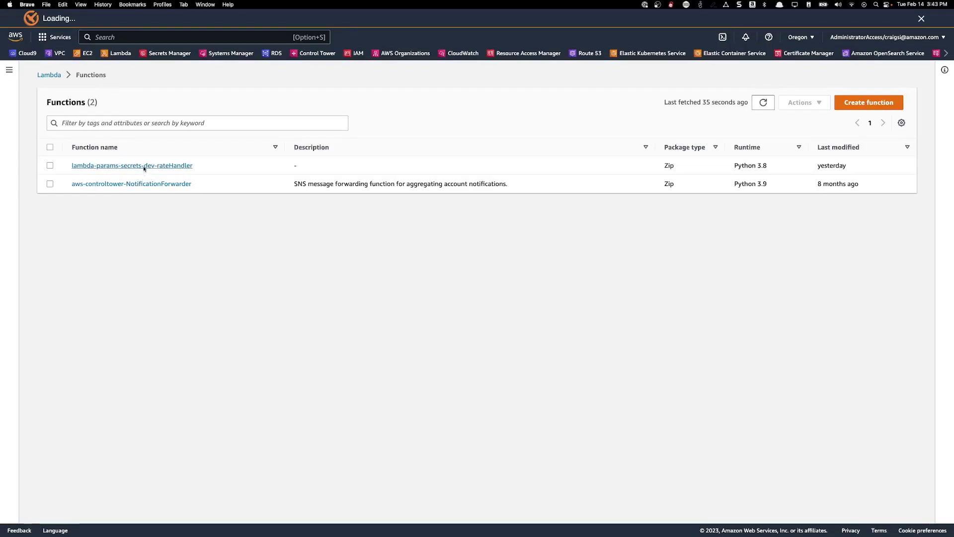
# View the rateHandler function page down to its Layers section with the Parameters-and-Secrets extension
pyautogui.click(132, 165)
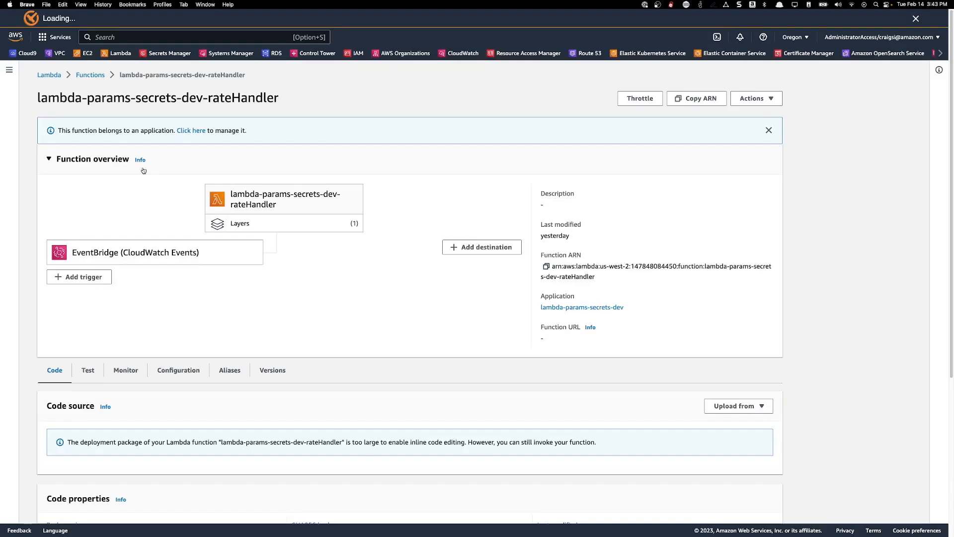
pyautogui.moveTo(173, 211)
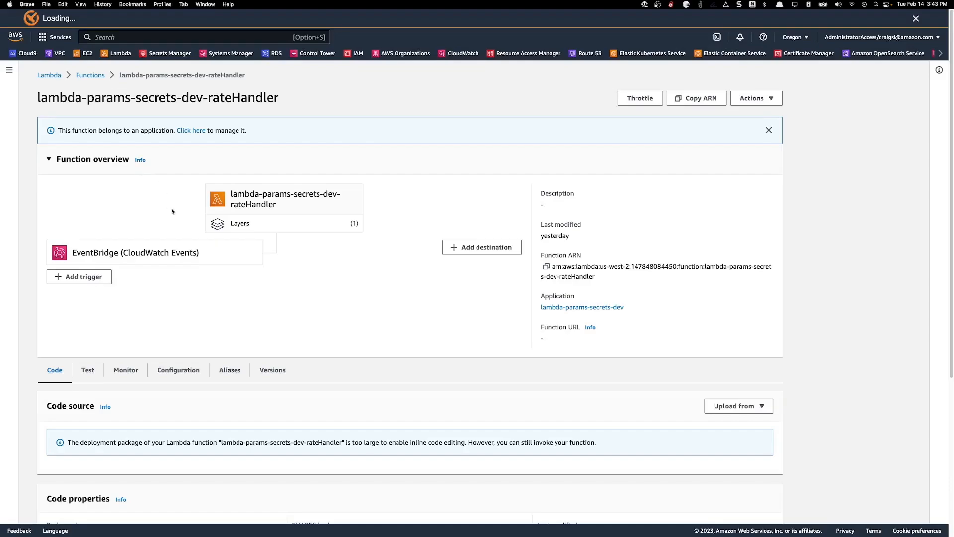
pyautogui.moveTo(339, 214)
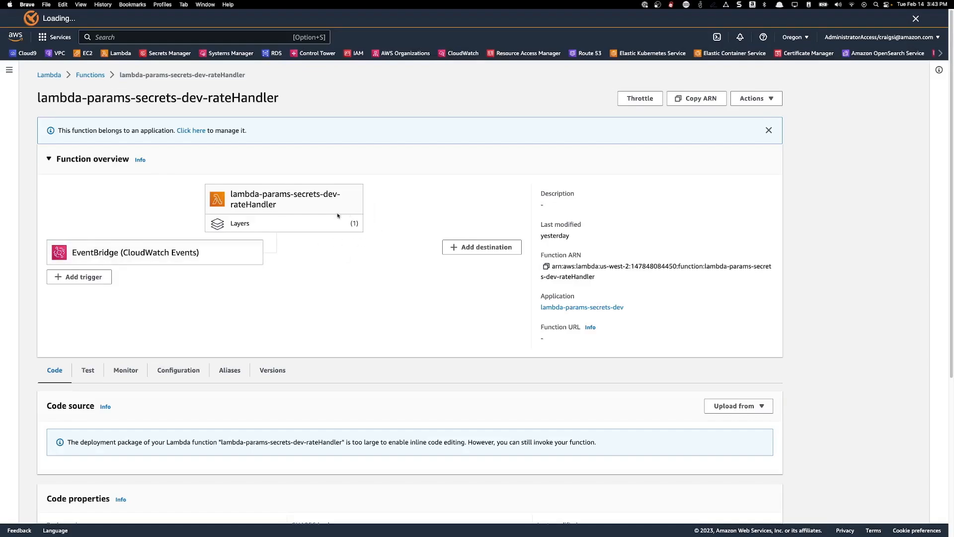
pyautogui.scroll(-3)
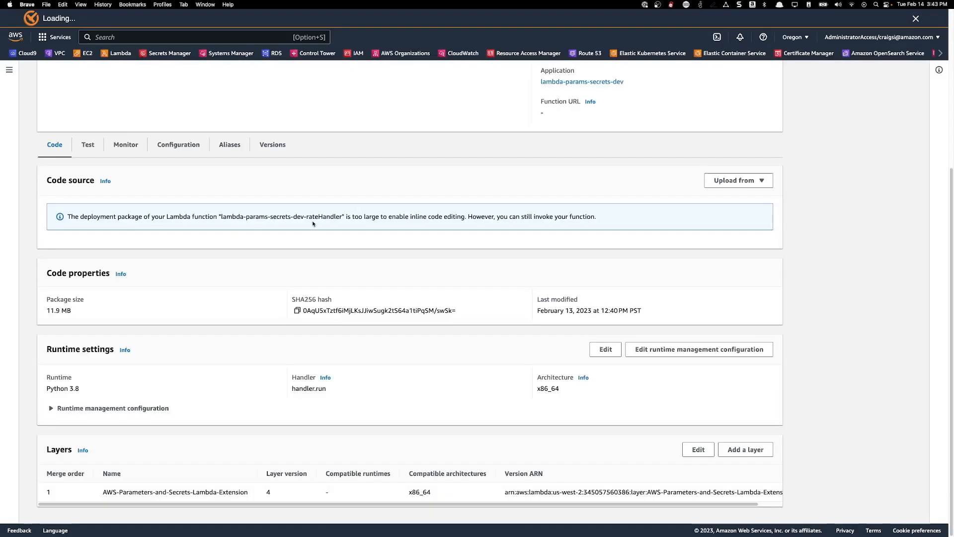
pyautogui.moveTo(309, 227)
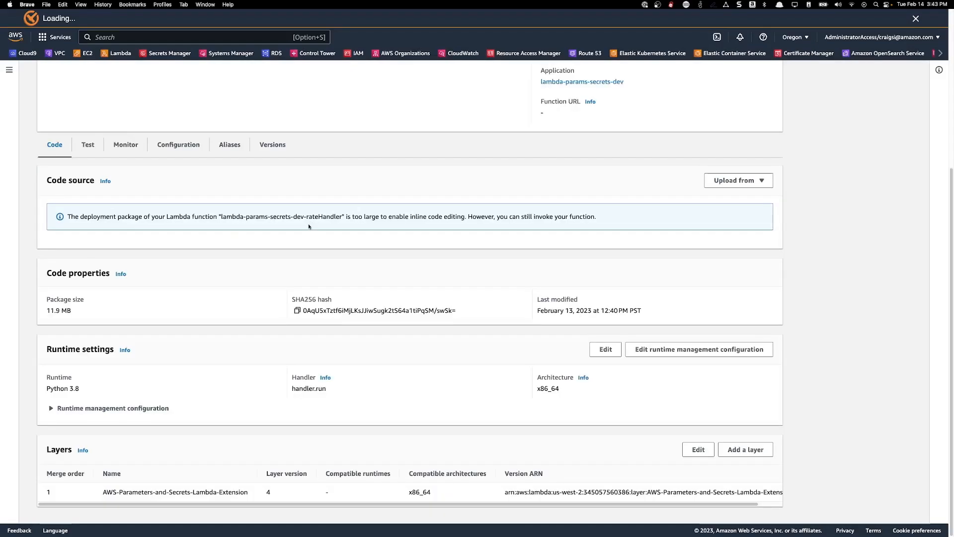
pyautogui.moveTo(750, 450)
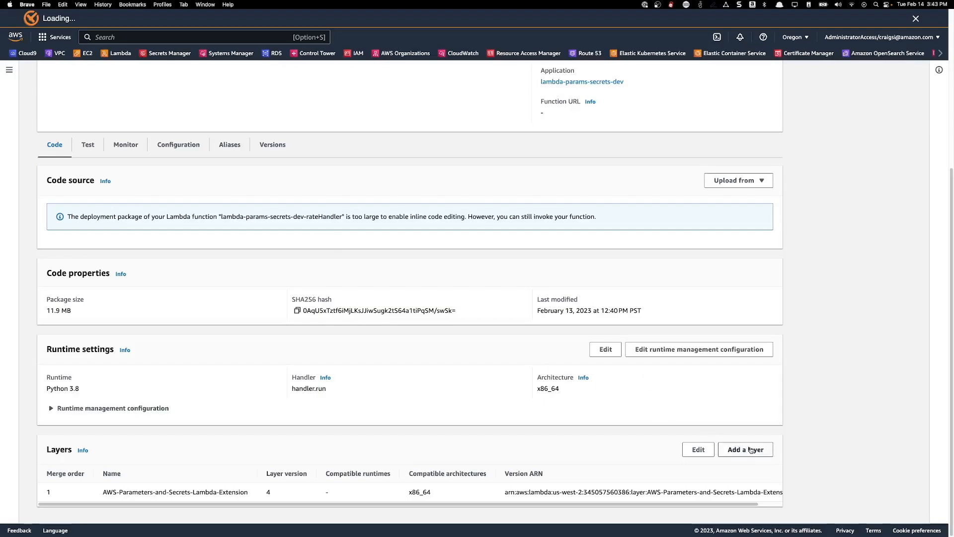
# Attach AWS layer AWS-Parameters-and-Secrets-Lambda-Extension version 4 to rateHandler
pyautogui.click(746, 450)
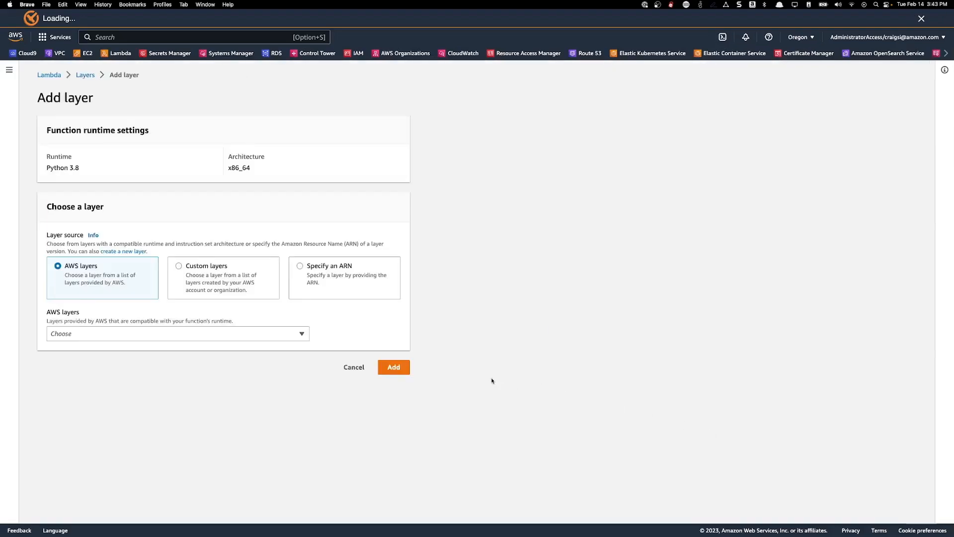
pyautogui.moveTo(38, 299)
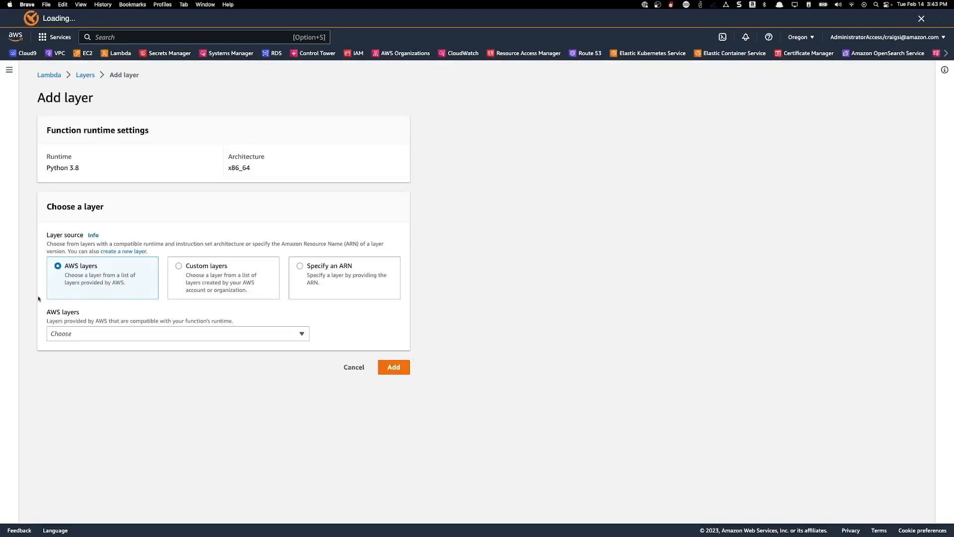
pyautogui.click(177, 334)
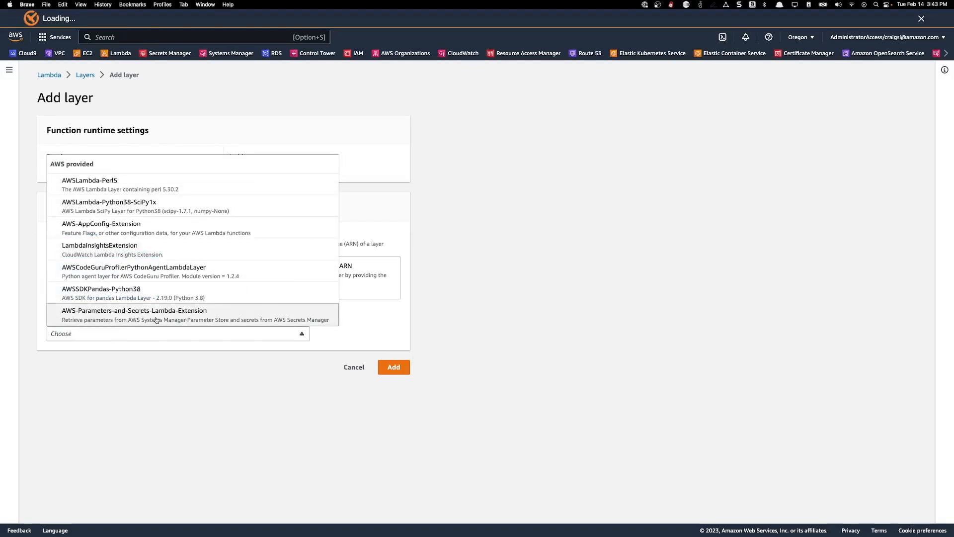
pyautogui.click(133, 311)
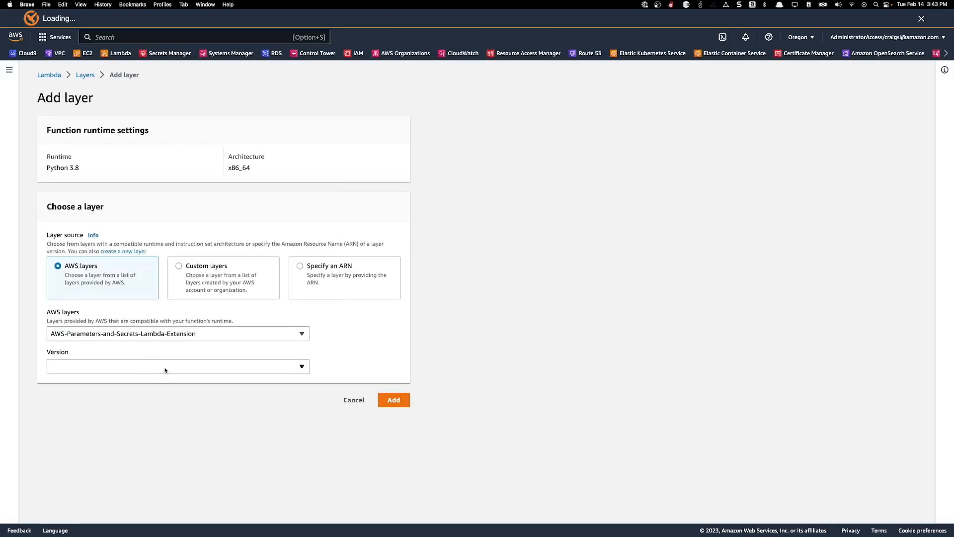
pyautogui.click(177, 366)
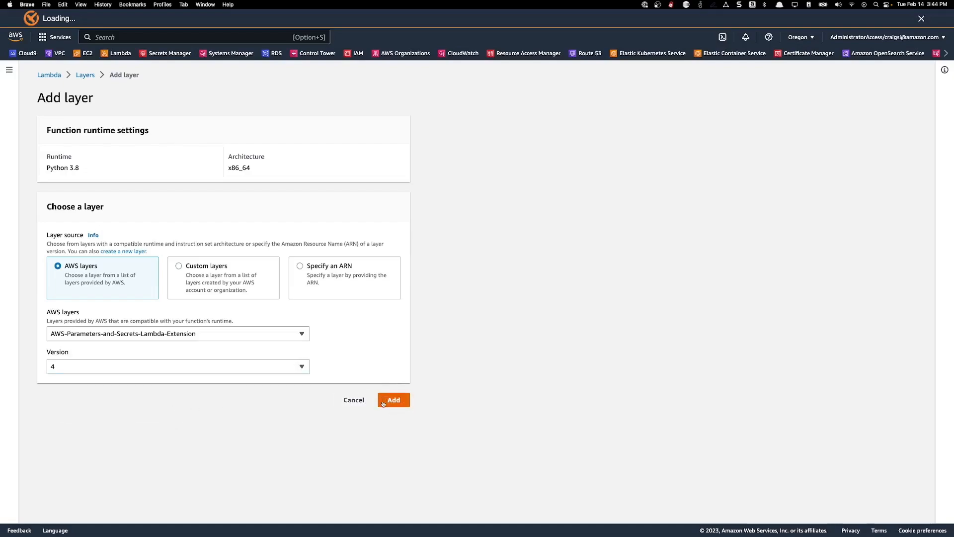
pyautogui.click(394, 399)
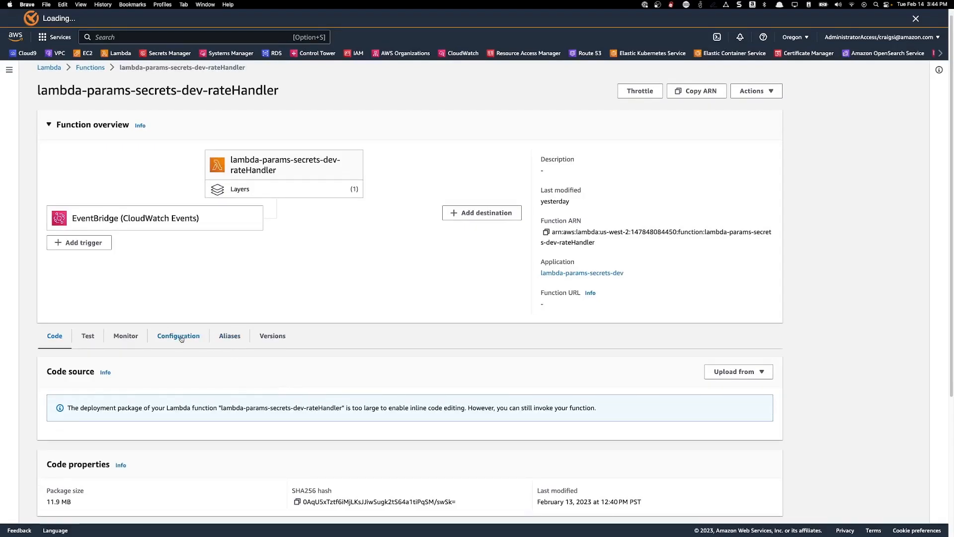
# Display rateHandler's environment variables: extension cache enabled true and log level debug
pyautogui.click(178, 336)
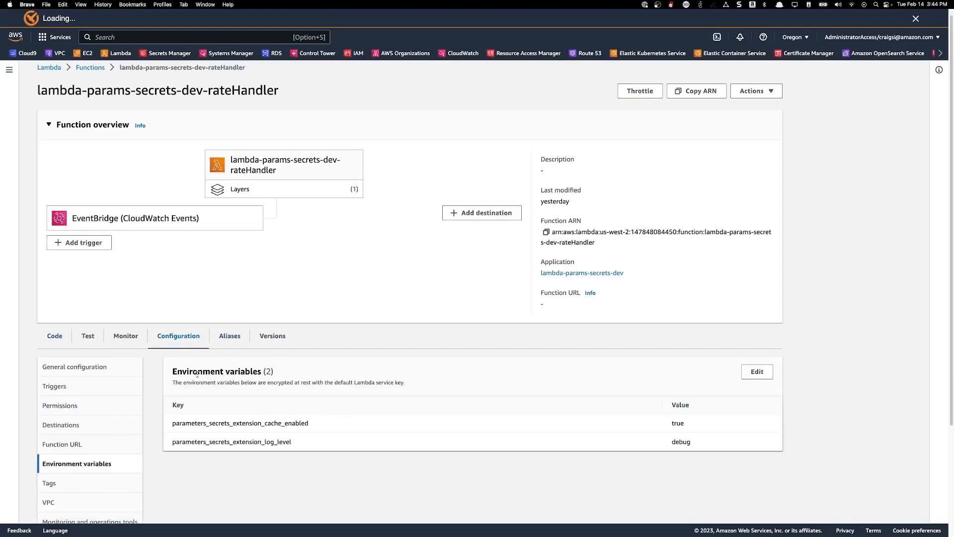
pyautogui.moveTo(336, 458)
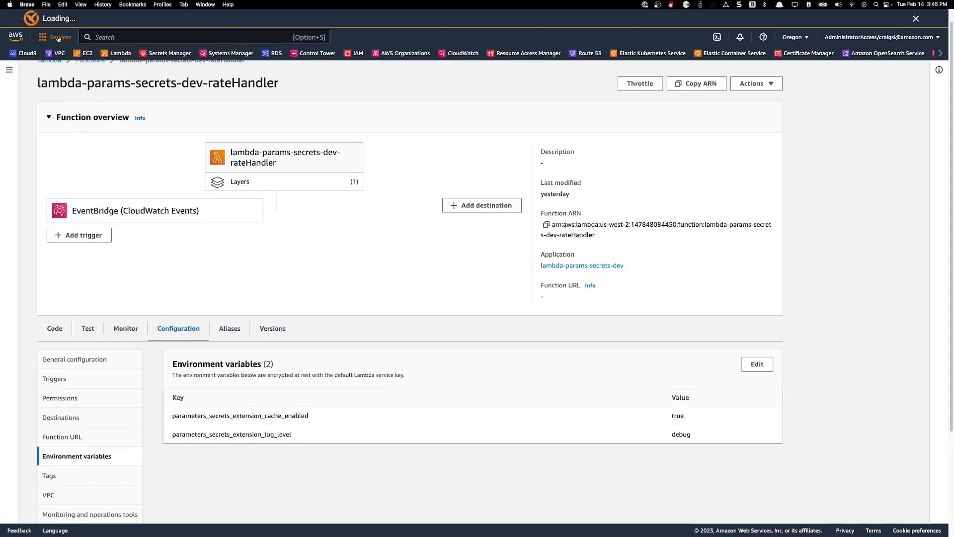
# In CloudWatch, open the rateHandler log group's stream from 13:51 on February 14
pyautogui.click(55, 37)
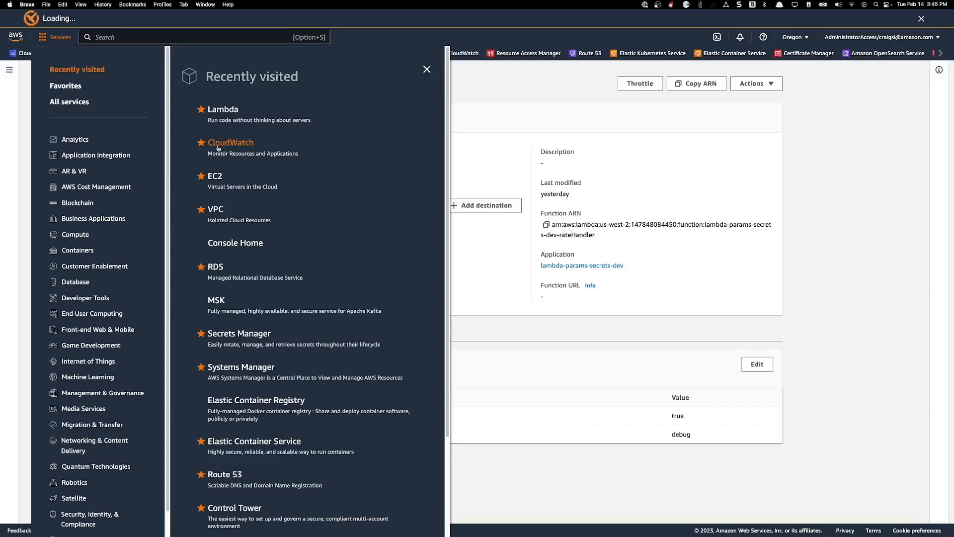
pyautogui.click(231, 143)
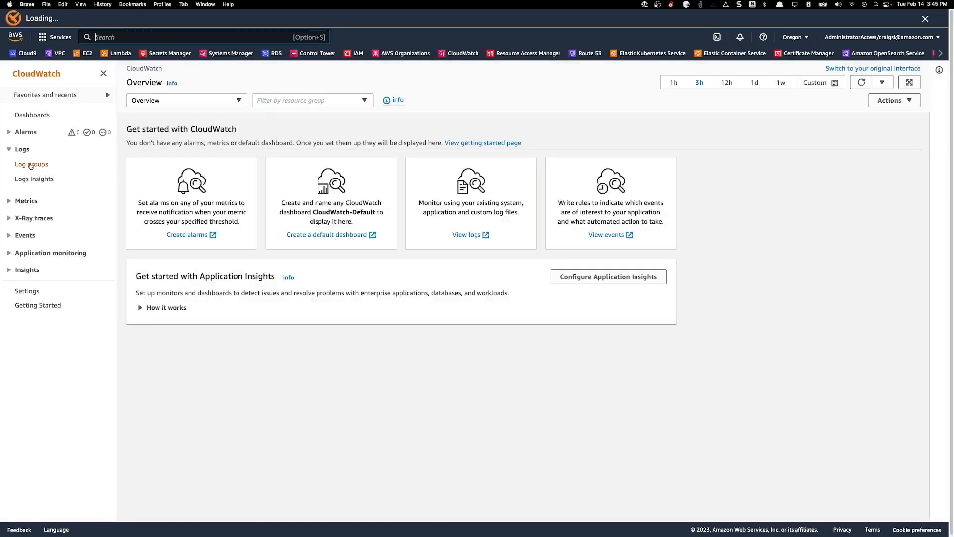
pyautogui.click(31, 164)
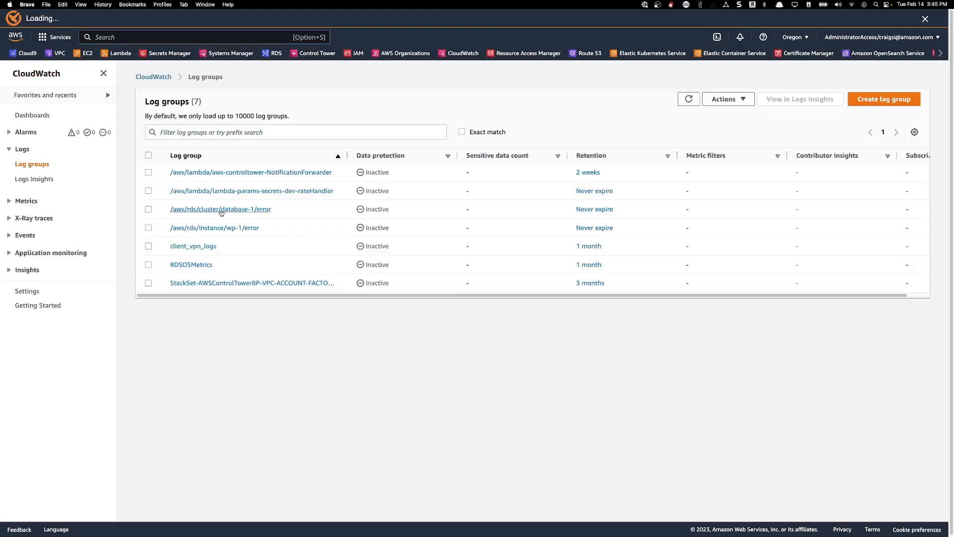
pyautogui.moveTo(260, 194)
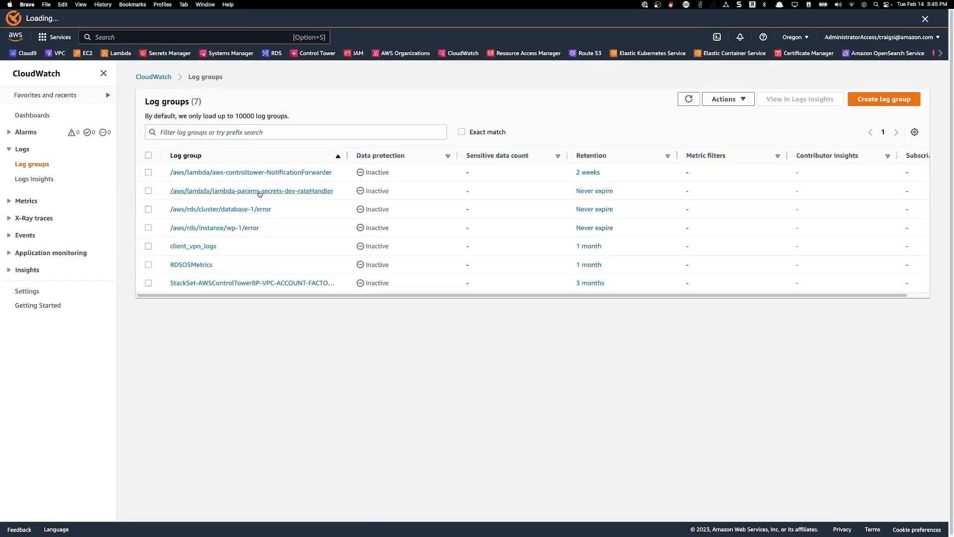
pyautogui.click(252, 191)
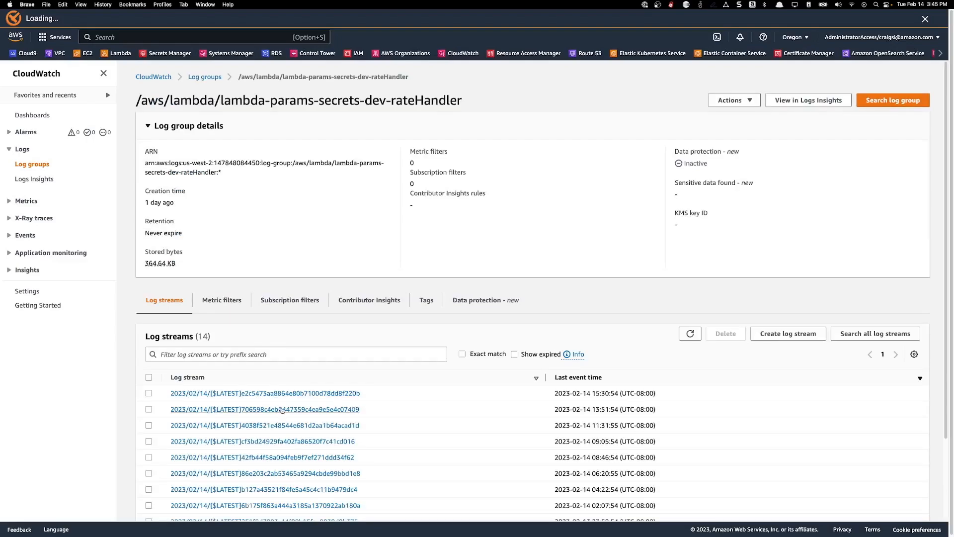
pyautogui.click(268, 409)
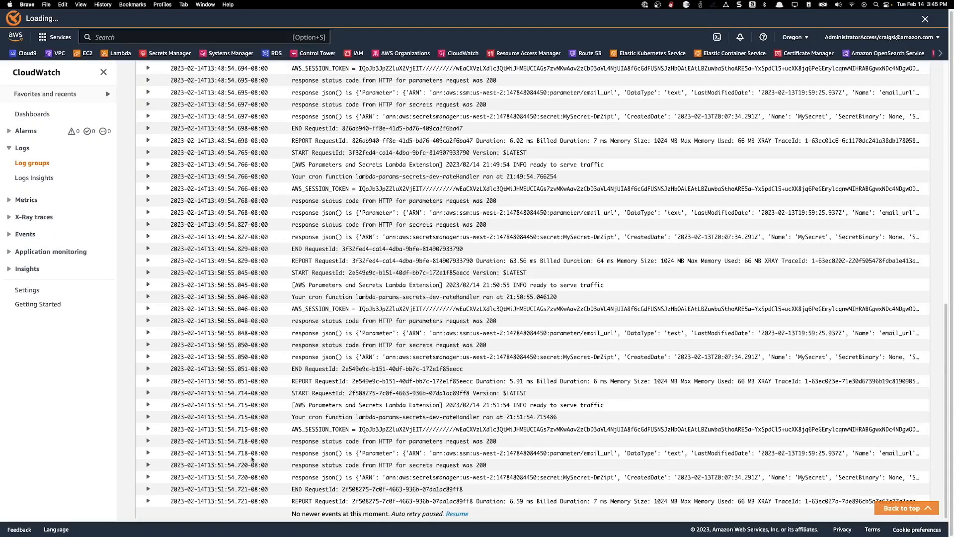
pyautogui.moveTo(148, 430)
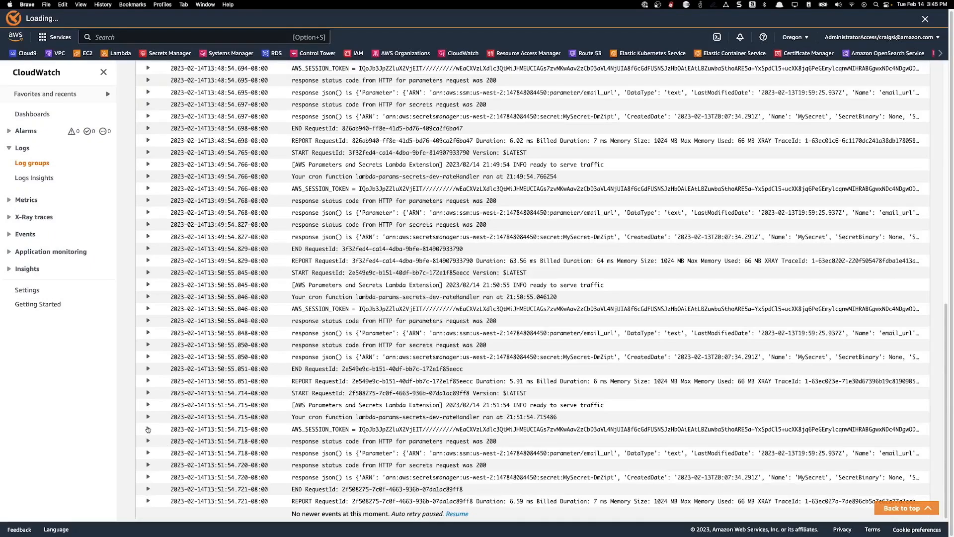
# Expand the session token log entry of the latest invocation
pyautogui.click(148, 430)
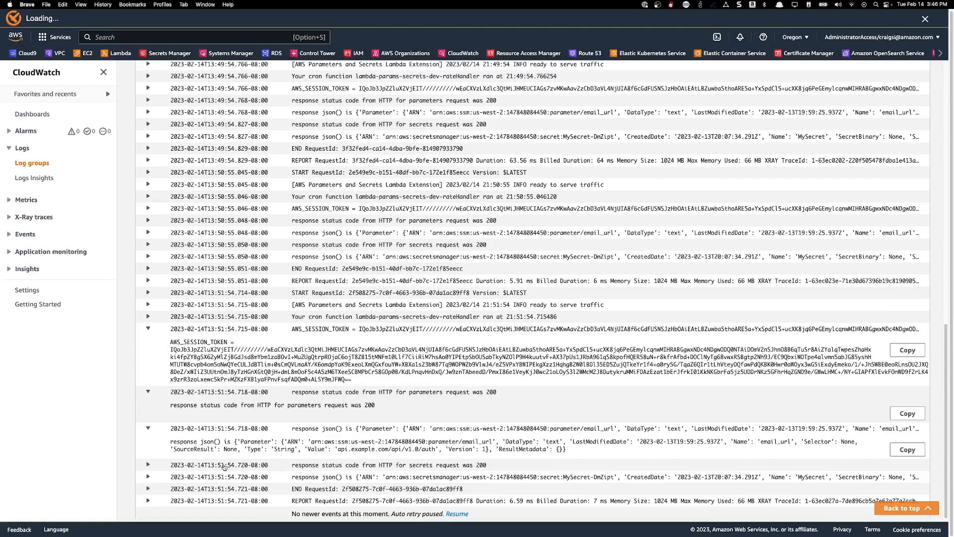
pyautogui.moveTo(234, 466)
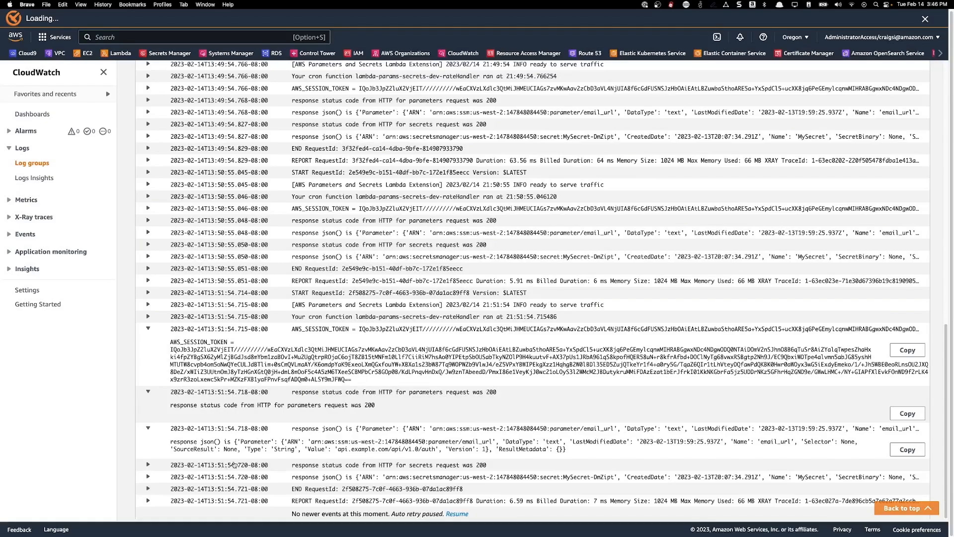